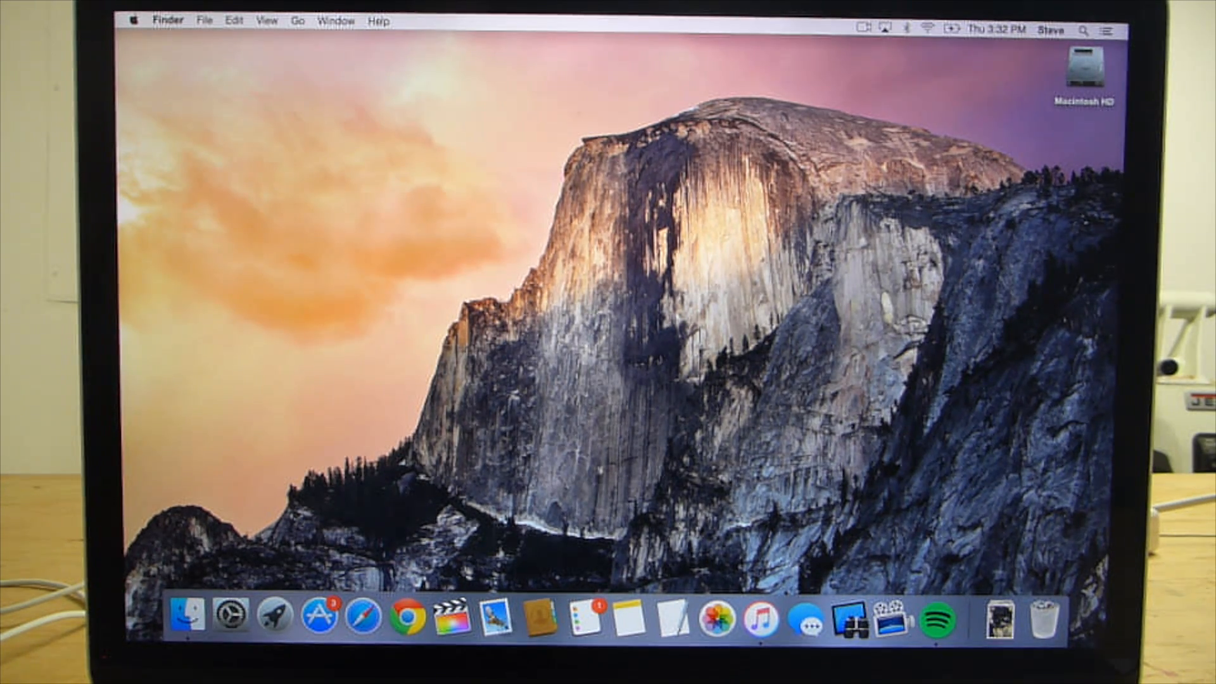
# - Browse from the Computer view into Macintosh HD's Users folder and select the home folder
pyautogui.click(297, 20)
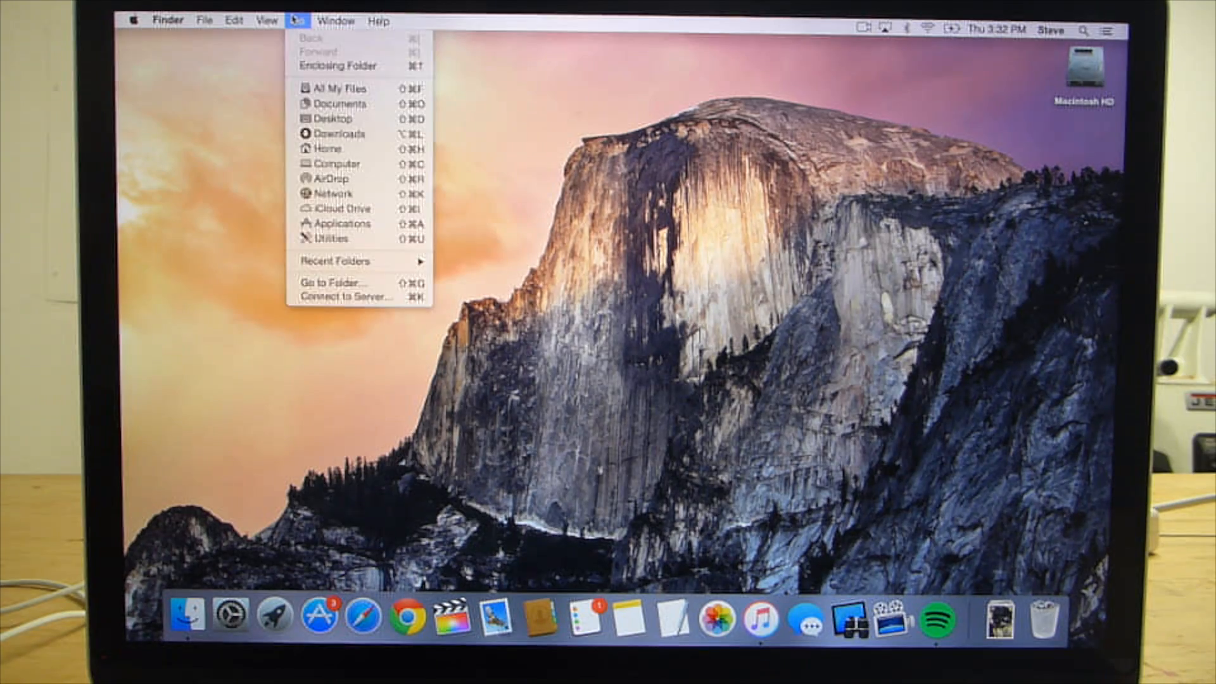
pyautogui.moveTo(334, 164)
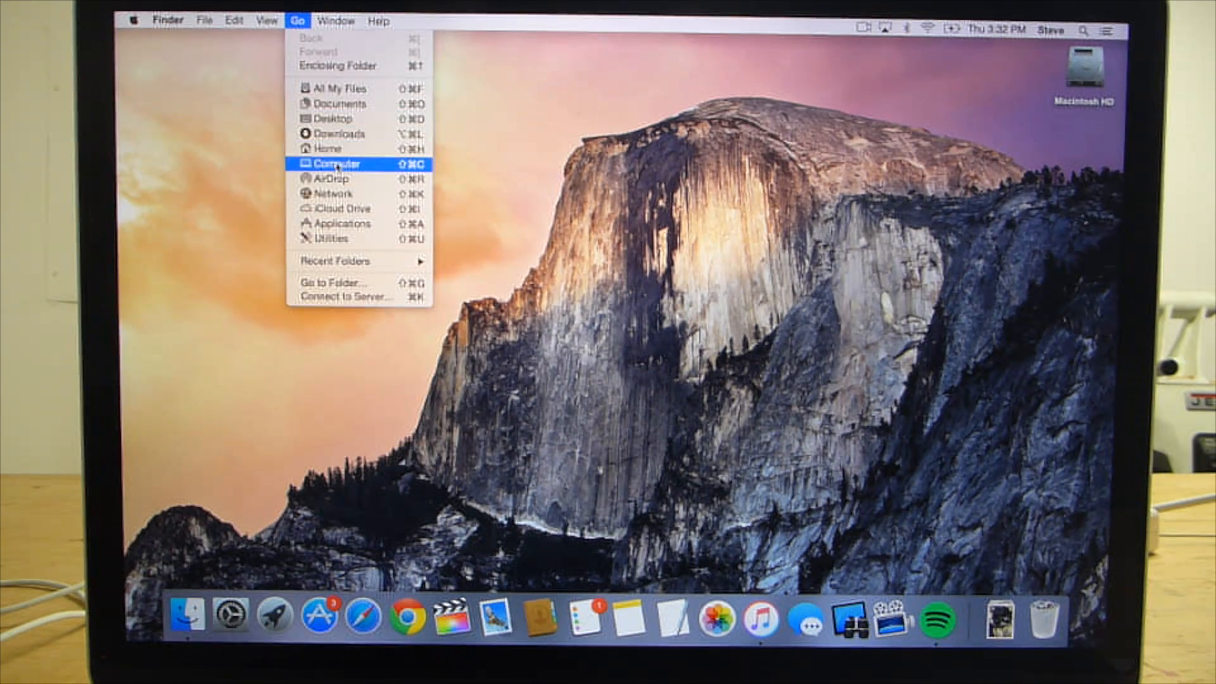
pyautogui.click(333, 164)
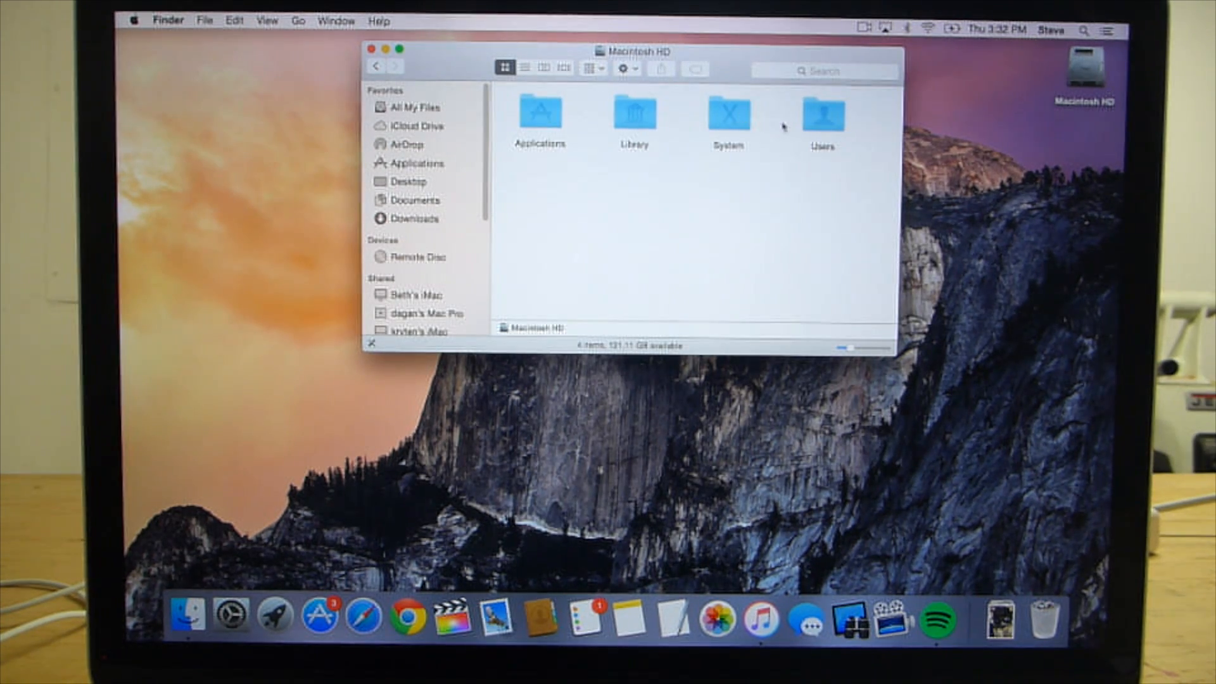
pyautogui.doubleClick(821, 113)
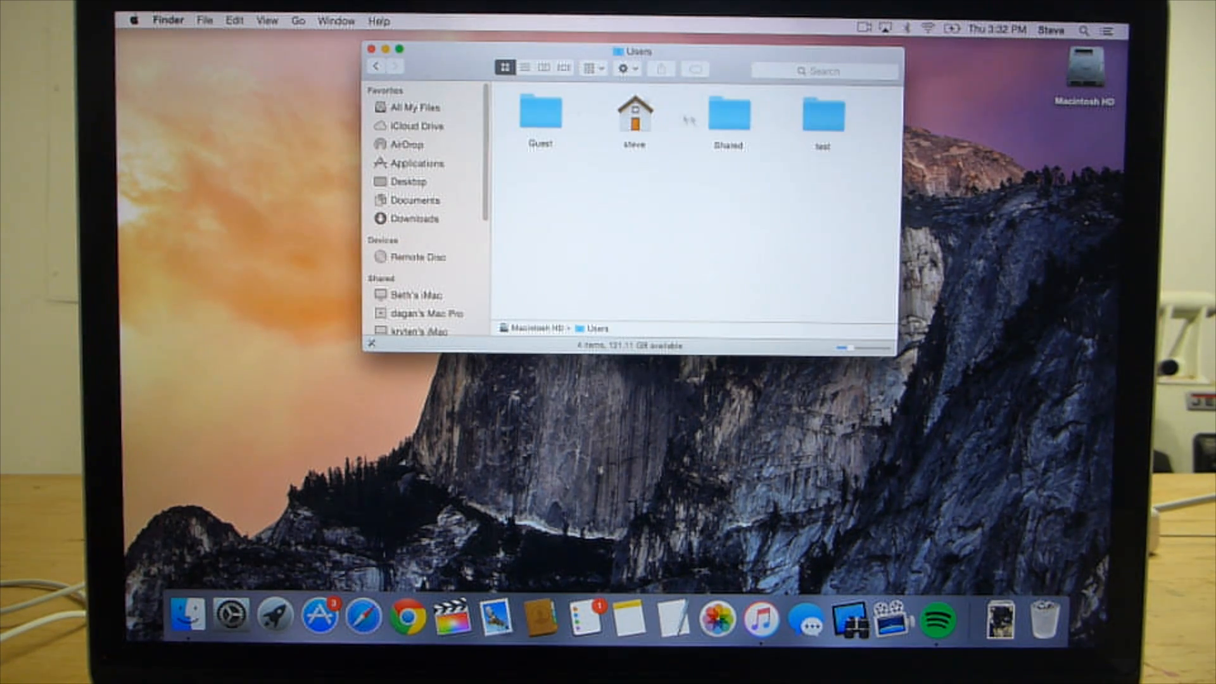
pyautogui.click(633, 113)
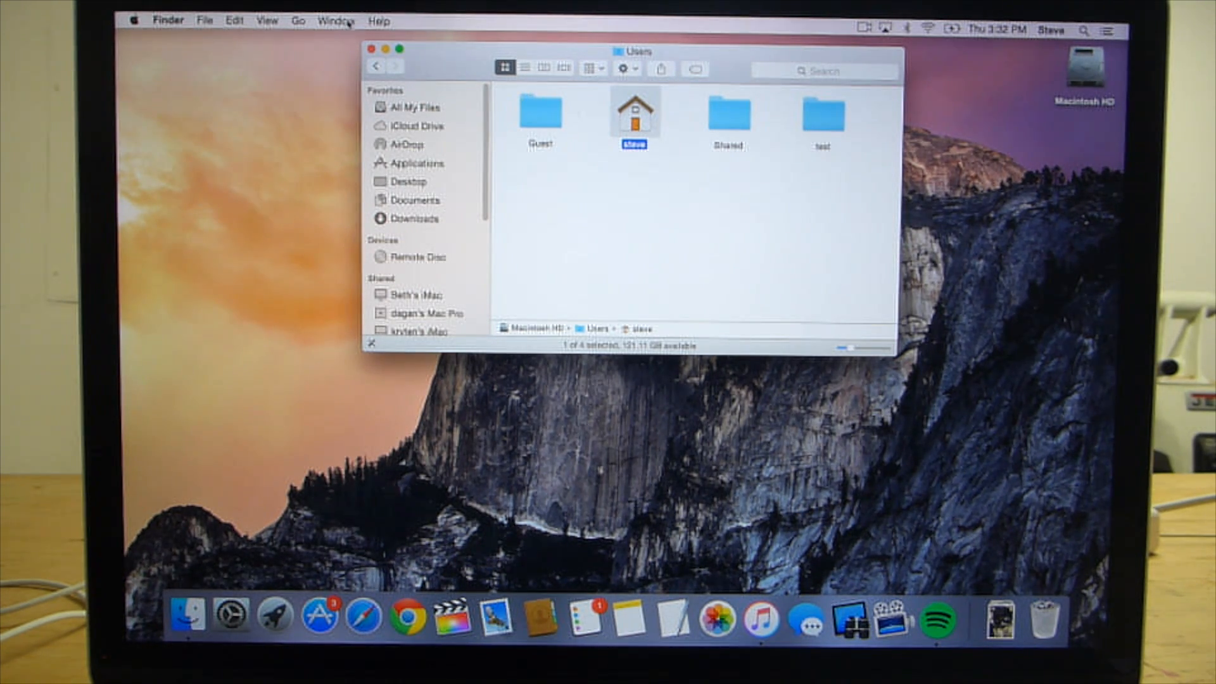
pyautogui.click(358, 47)
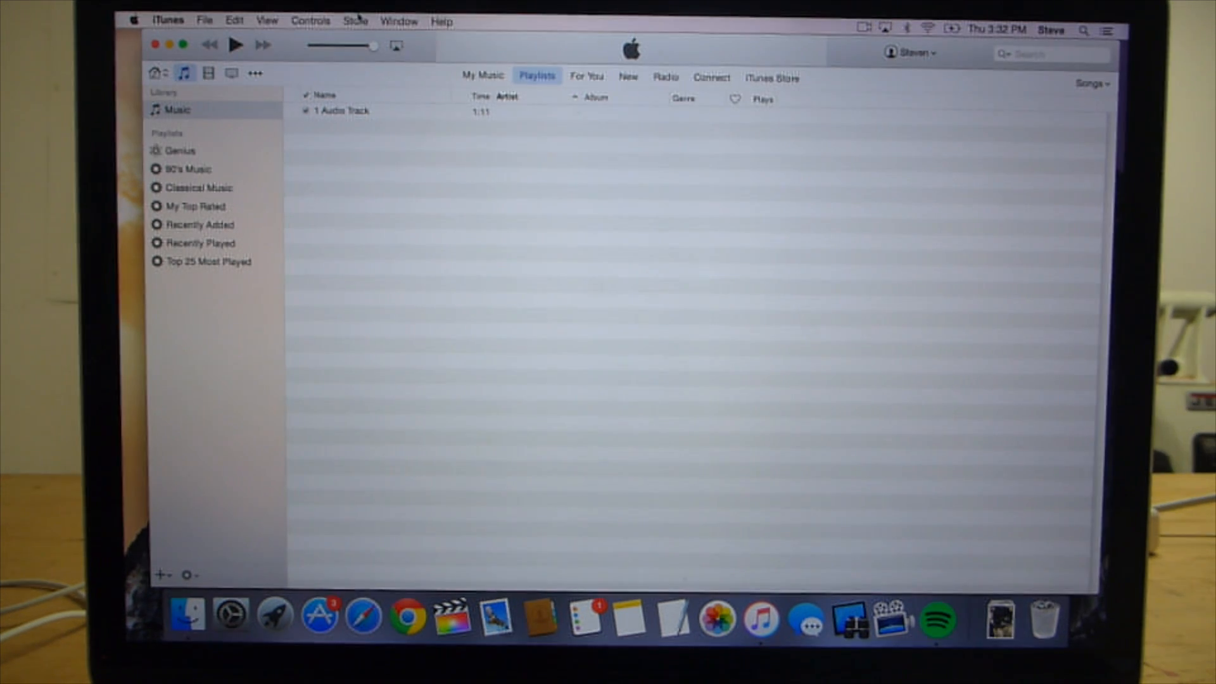
# - Deauthorize this computer for the Apple ID via Store, confirming with the password
pyautogui.click(356, 22)
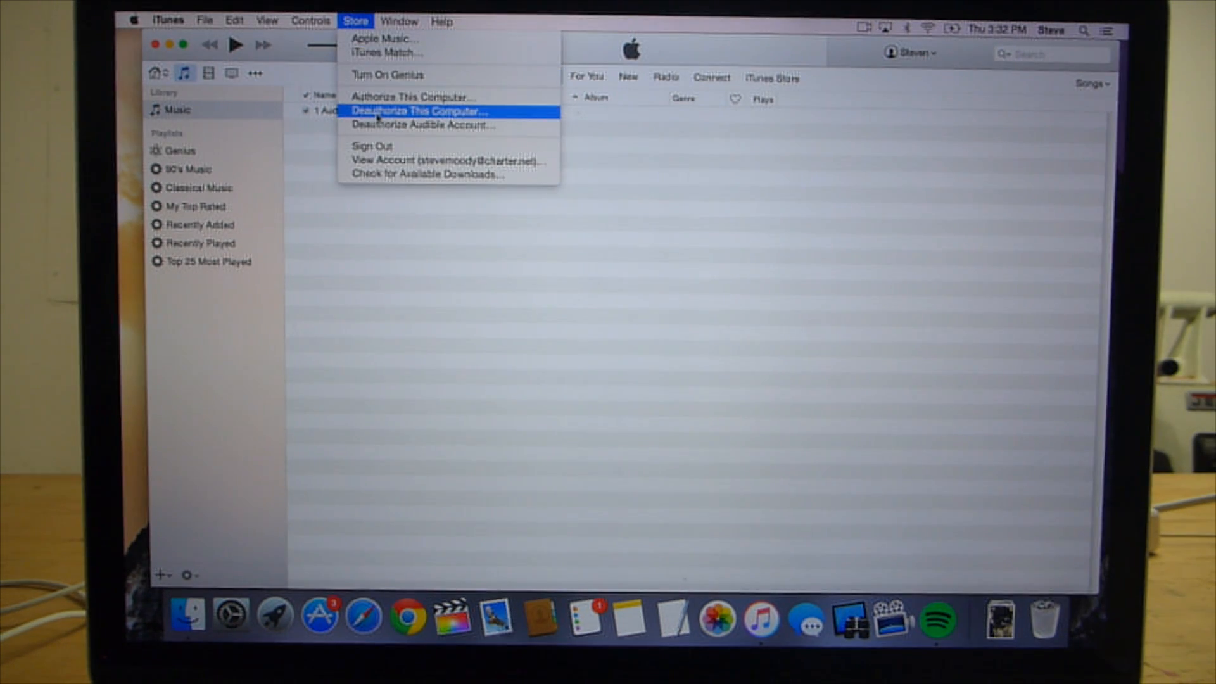
pyautogui.click(418, 111)
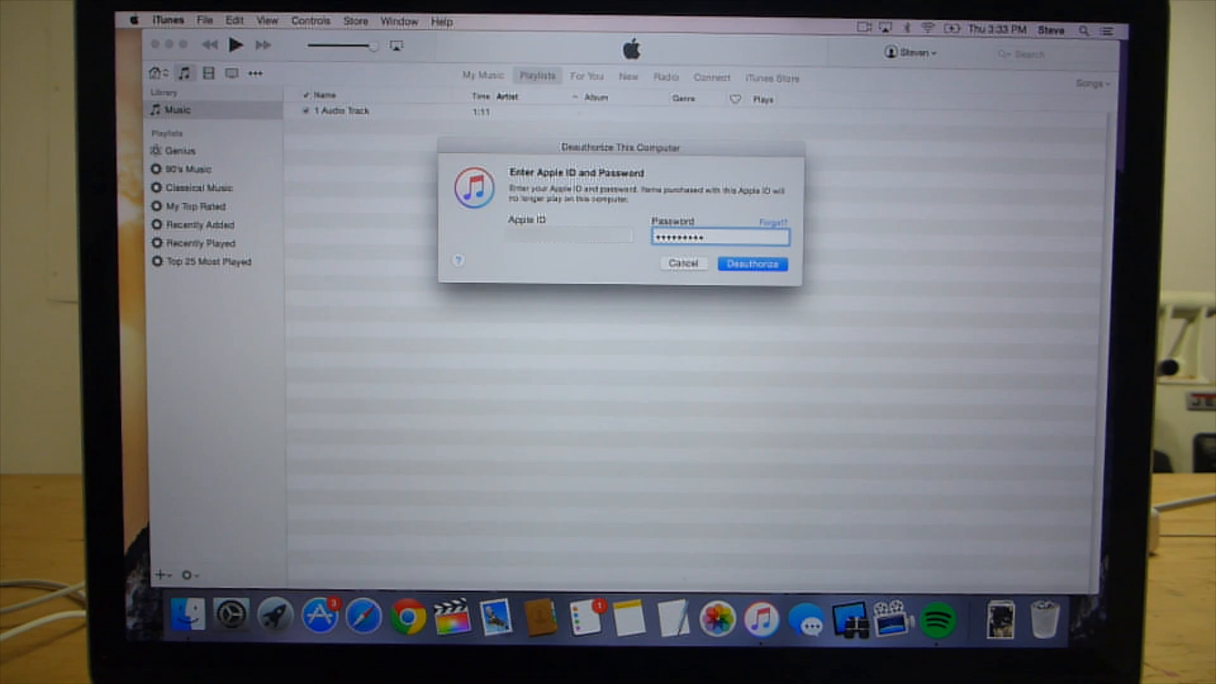
pyautogui.click(751, 264)
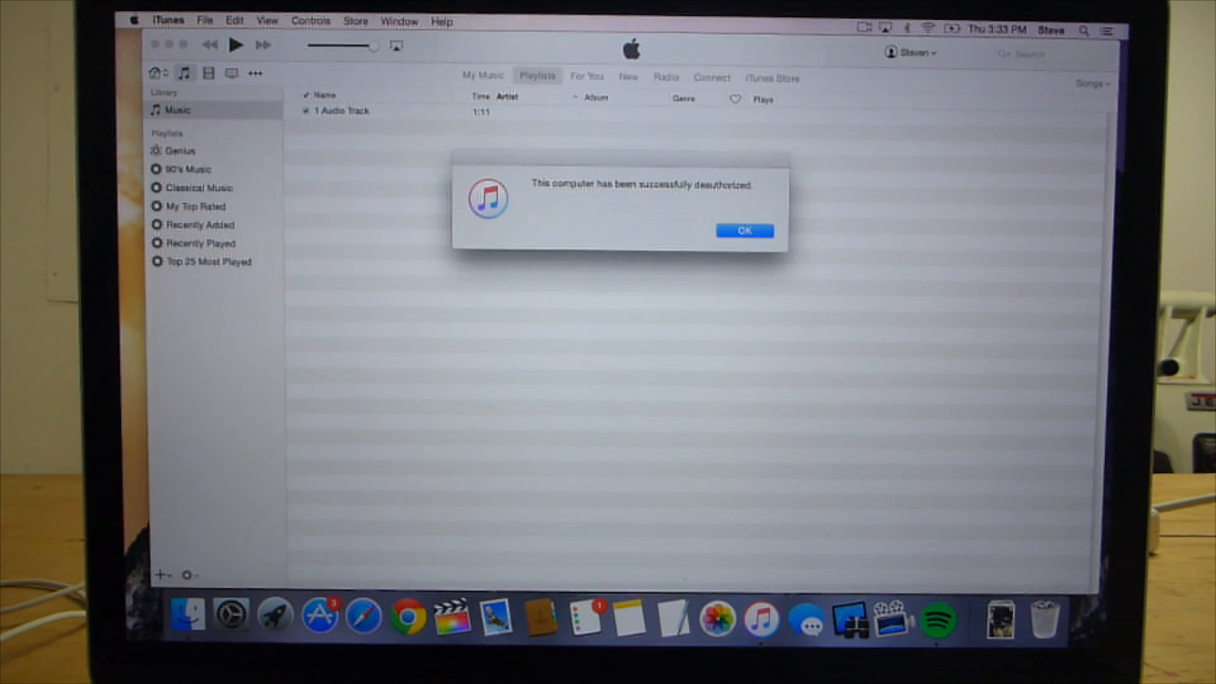
pyautogui.click(743, 231)
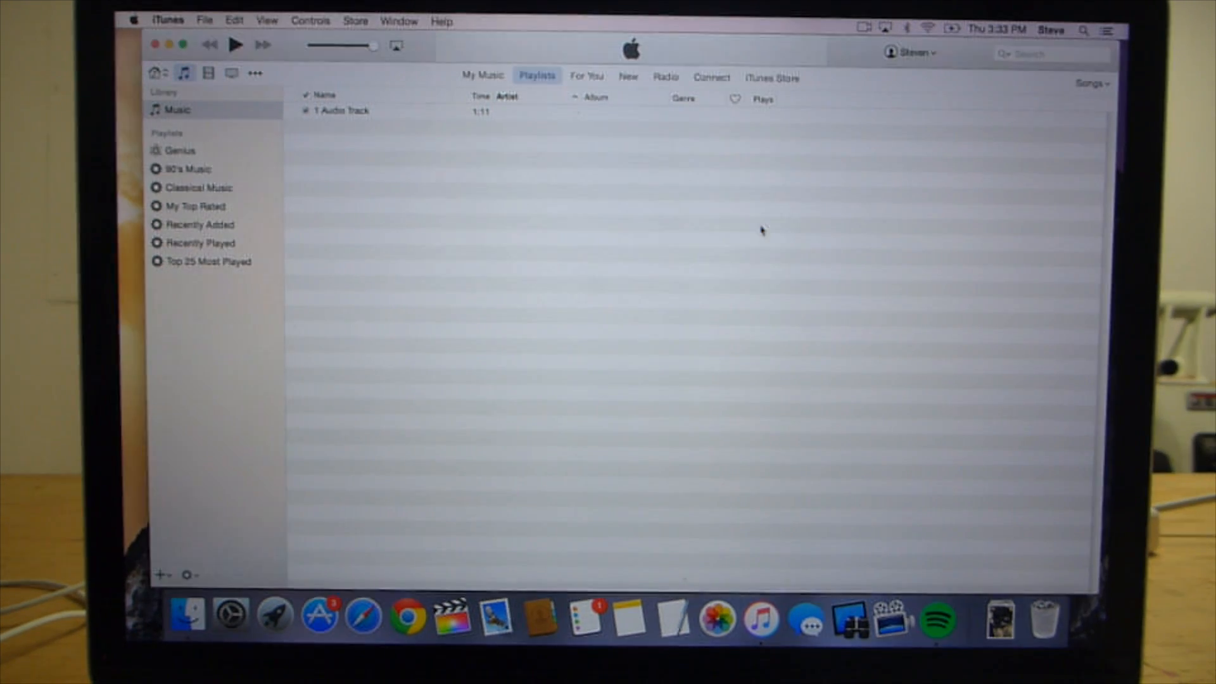
# - Hide iTunes so the desktop shows again
pyautogui.click(167, 19)
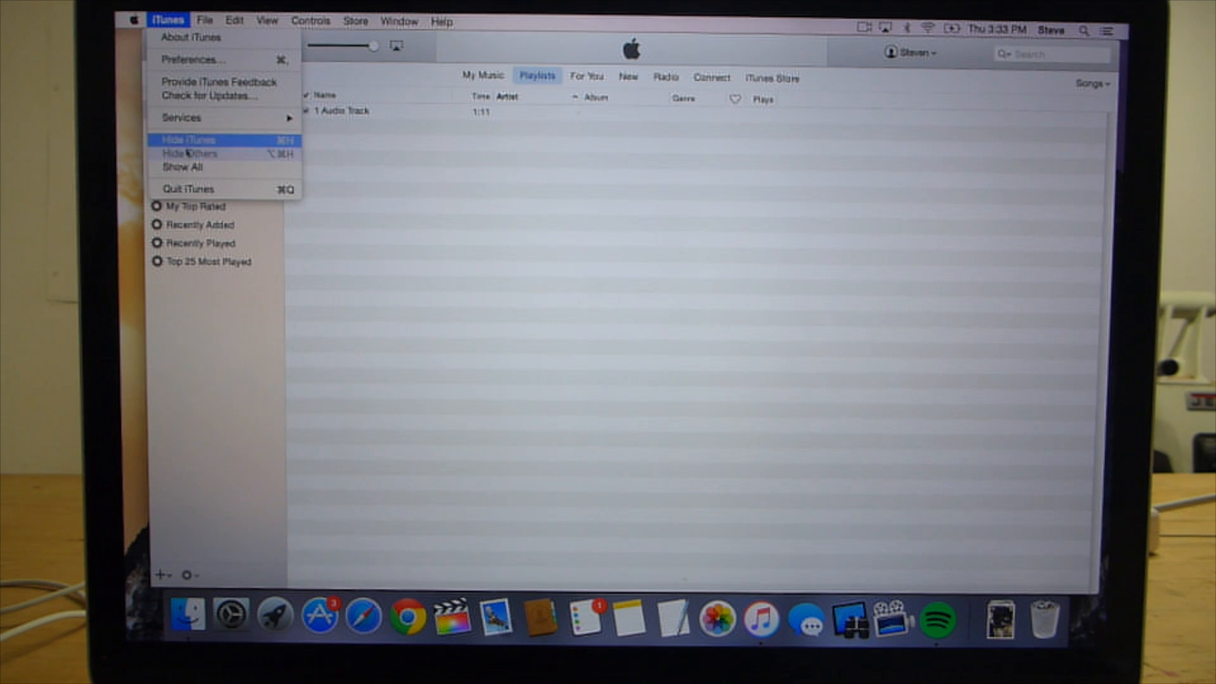
pyautogui.click(186, 139)
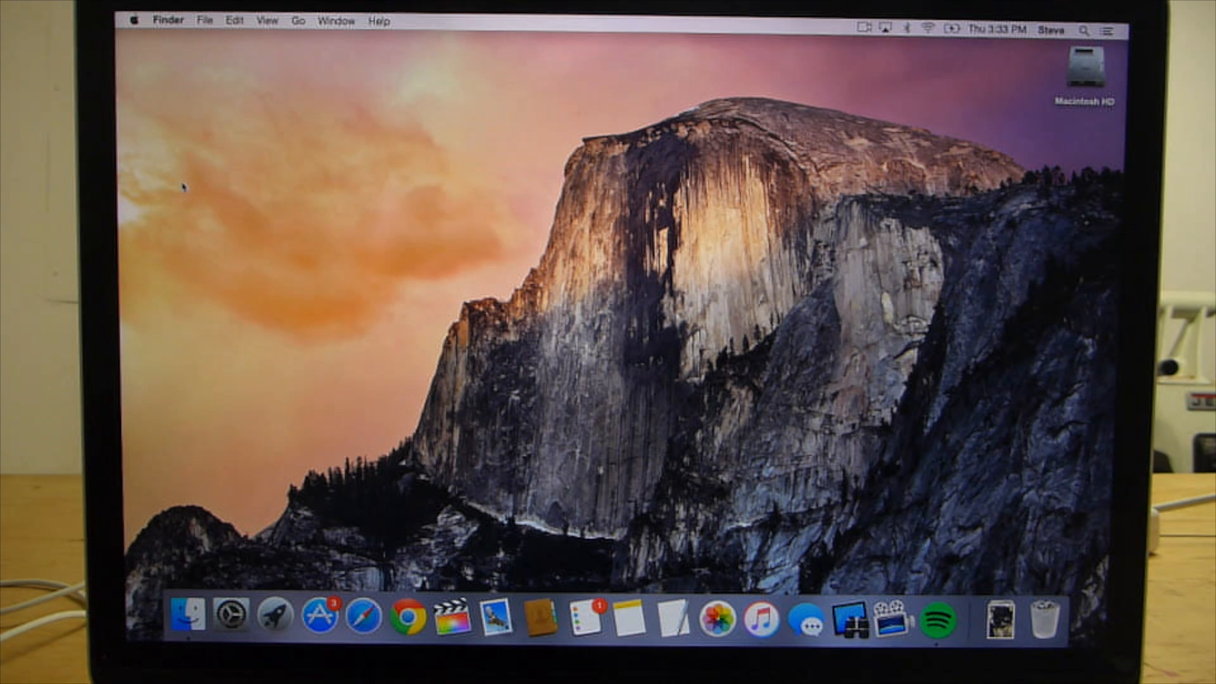
# - Reach the iCloud pane in System Preferences from the Apple menu
pyautogui.click(132, 20)
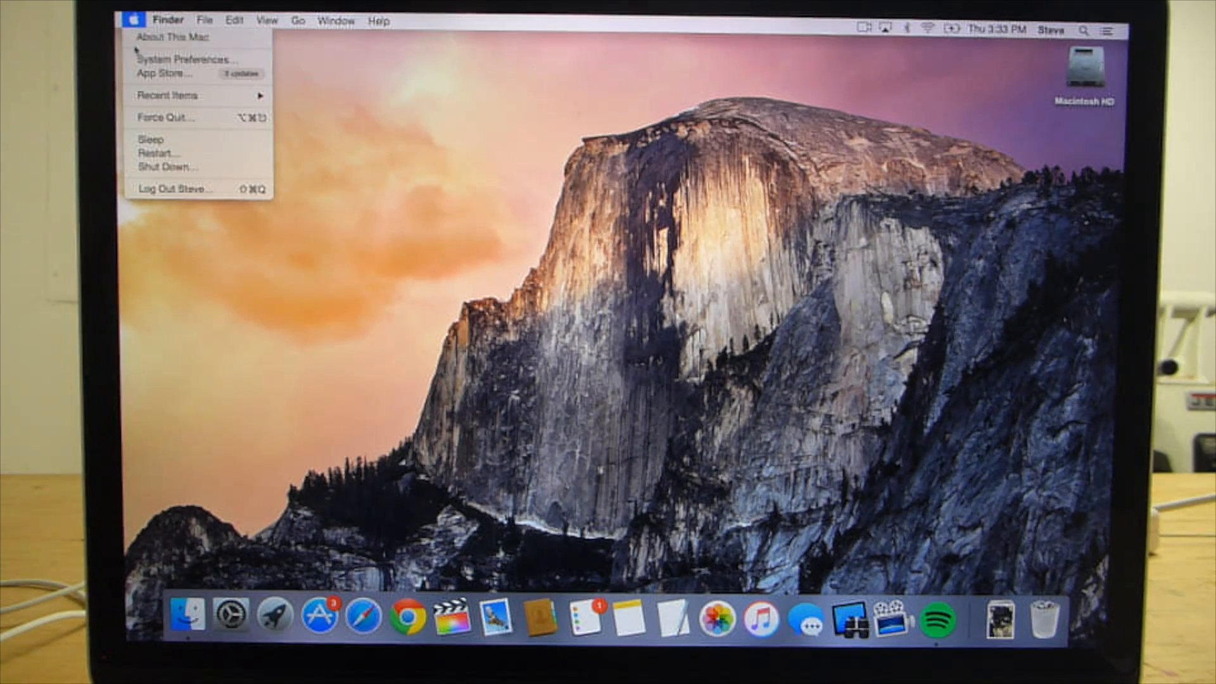
pyautogui.click(190, 58)
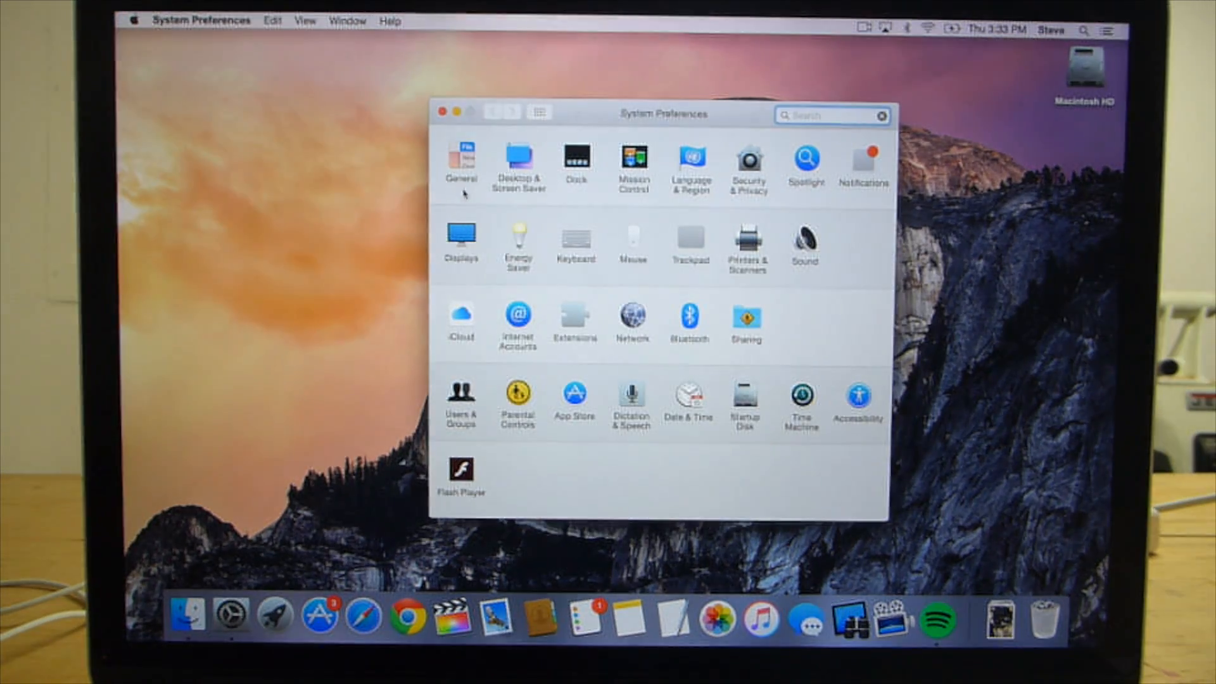
pyautogui.click(460, 318)
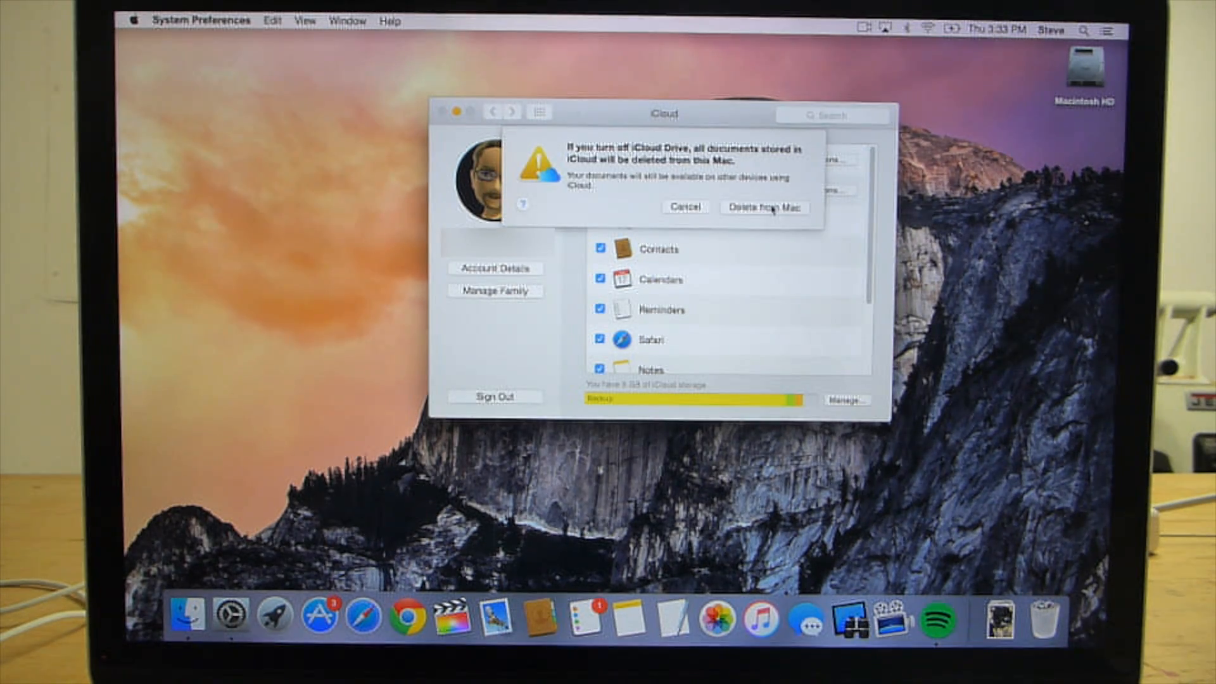
# - Sign out of iCloud, deleting its documents and calendars from this Mac and turning off Find My Mac
pyautogui.click(764, 207)
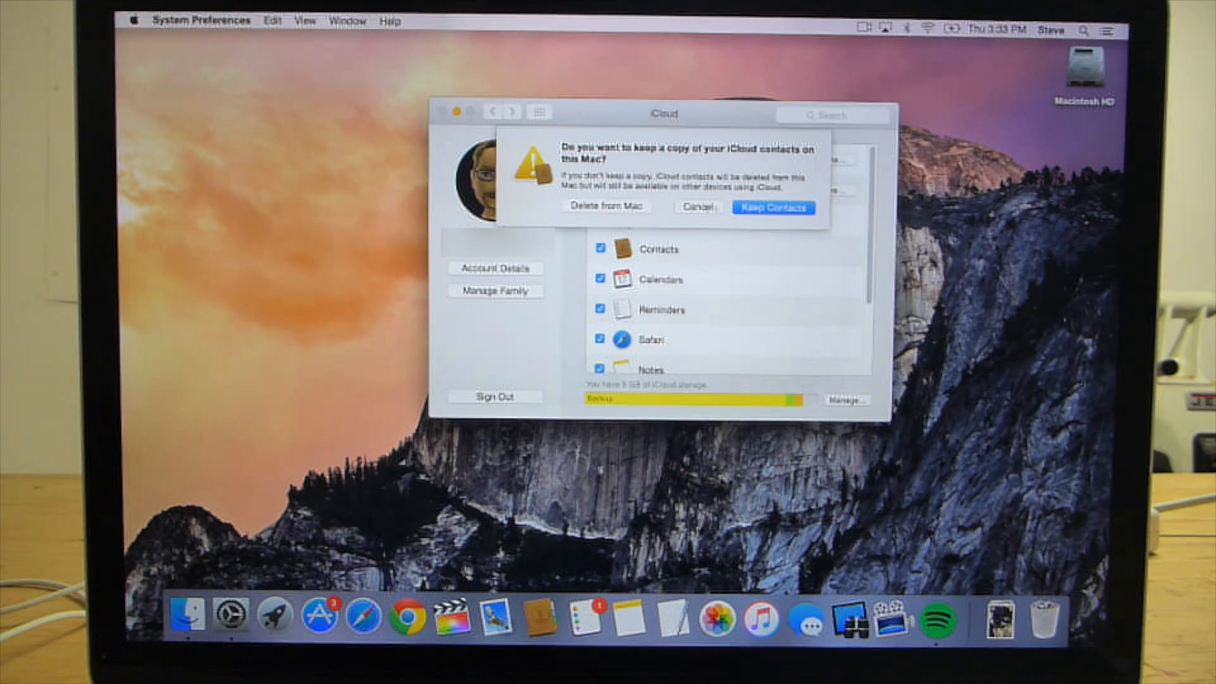
pyautogui.click(771, 207)
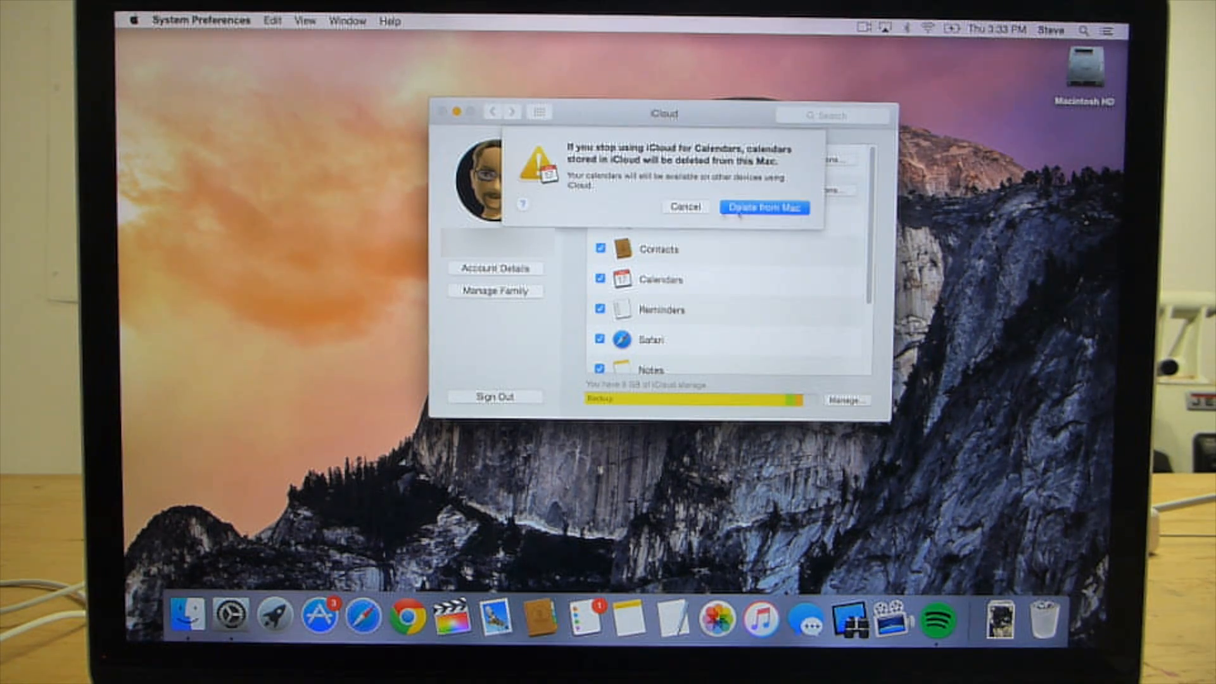
pyautogui.click(765, 207)
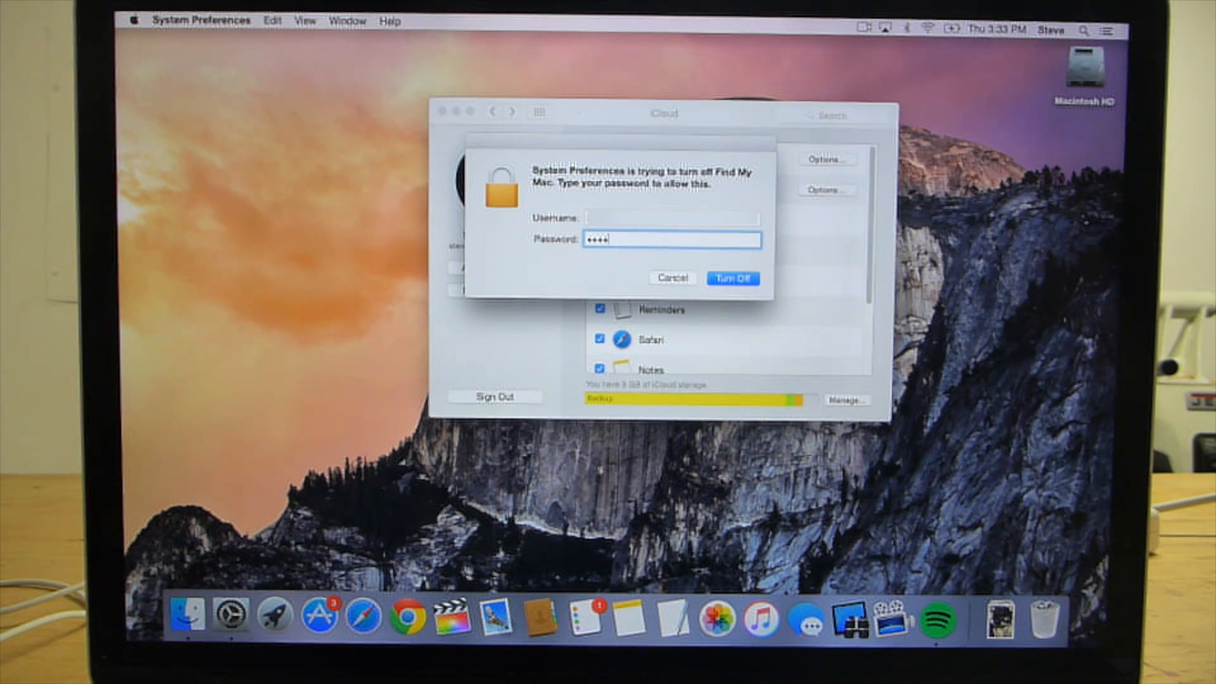
pyautogui.click(731, 278)
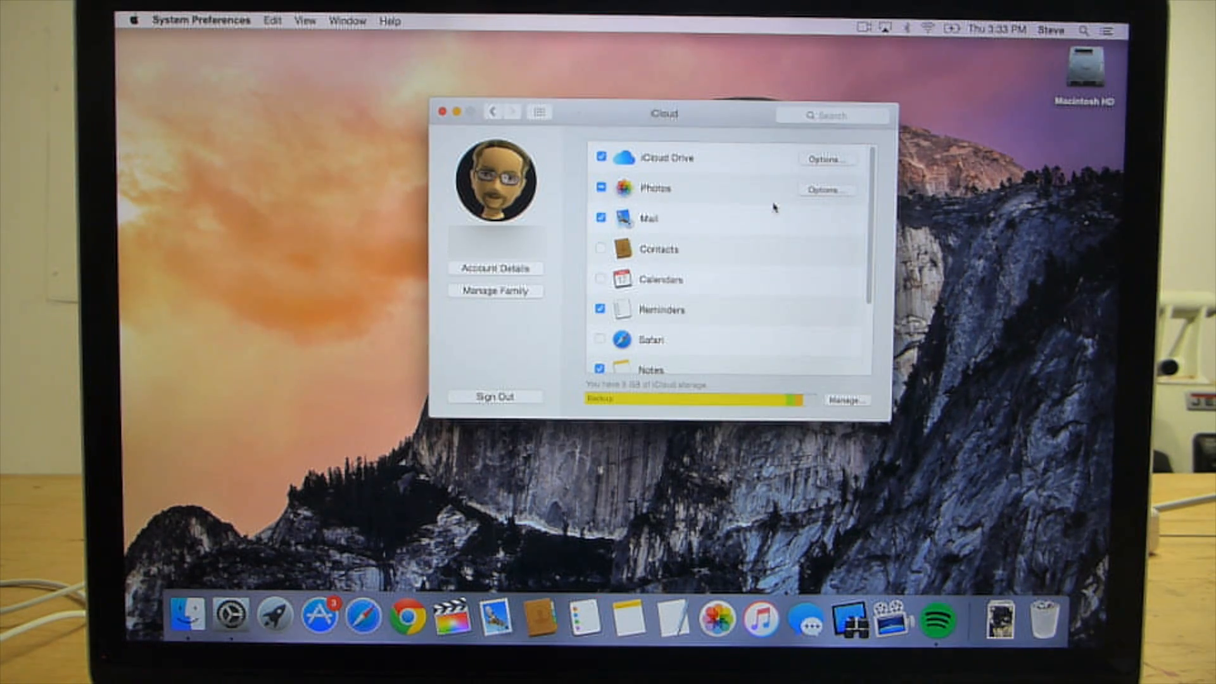
pyautogui.click(495, 397)
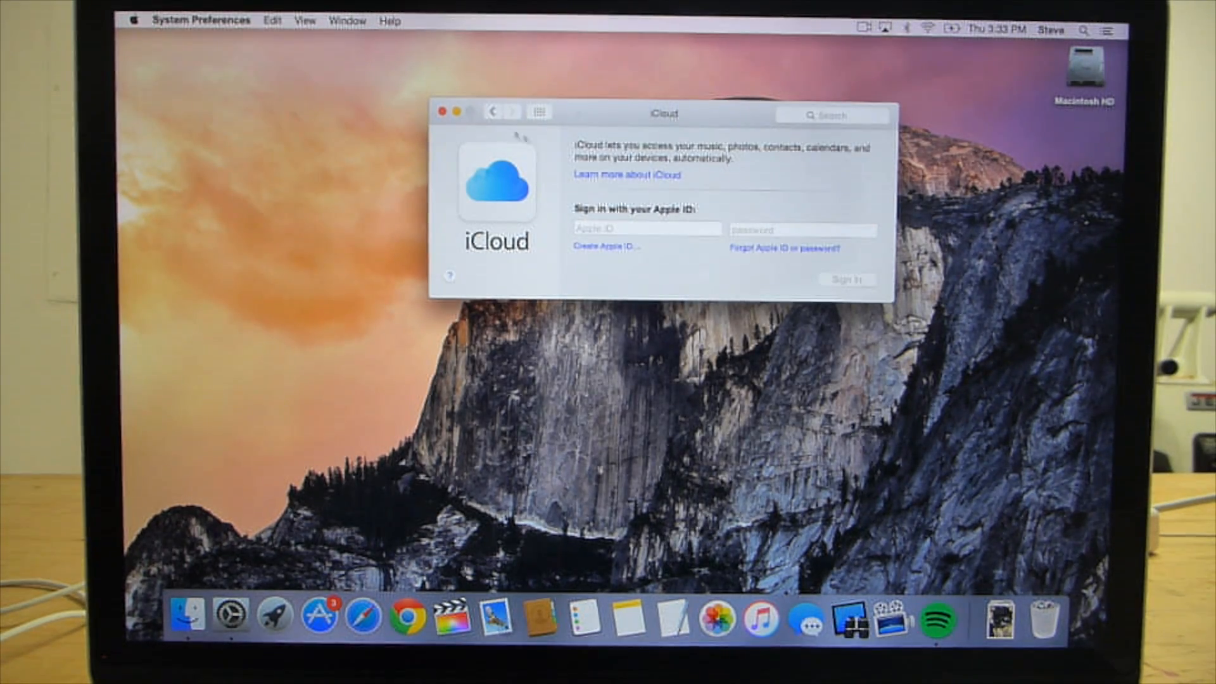
pyautogui.click(442, 113)
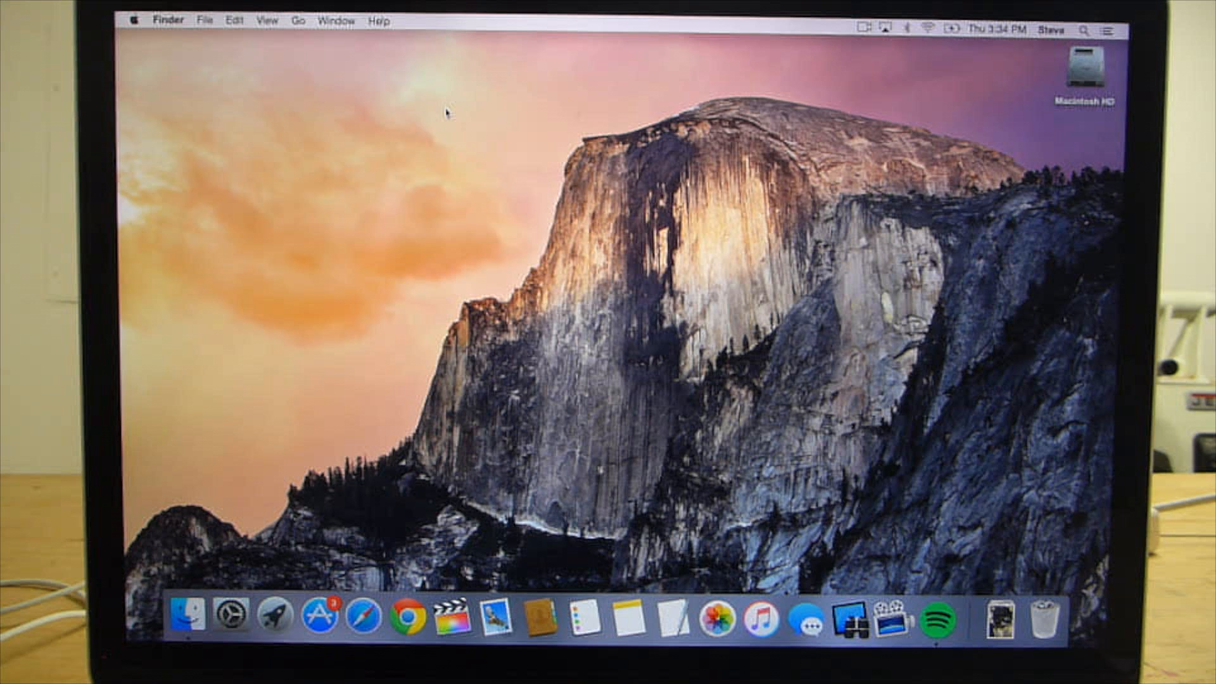
# - Restart the Mac from the Apple menu and confirm the restart
pyautogui.click(133, 19)
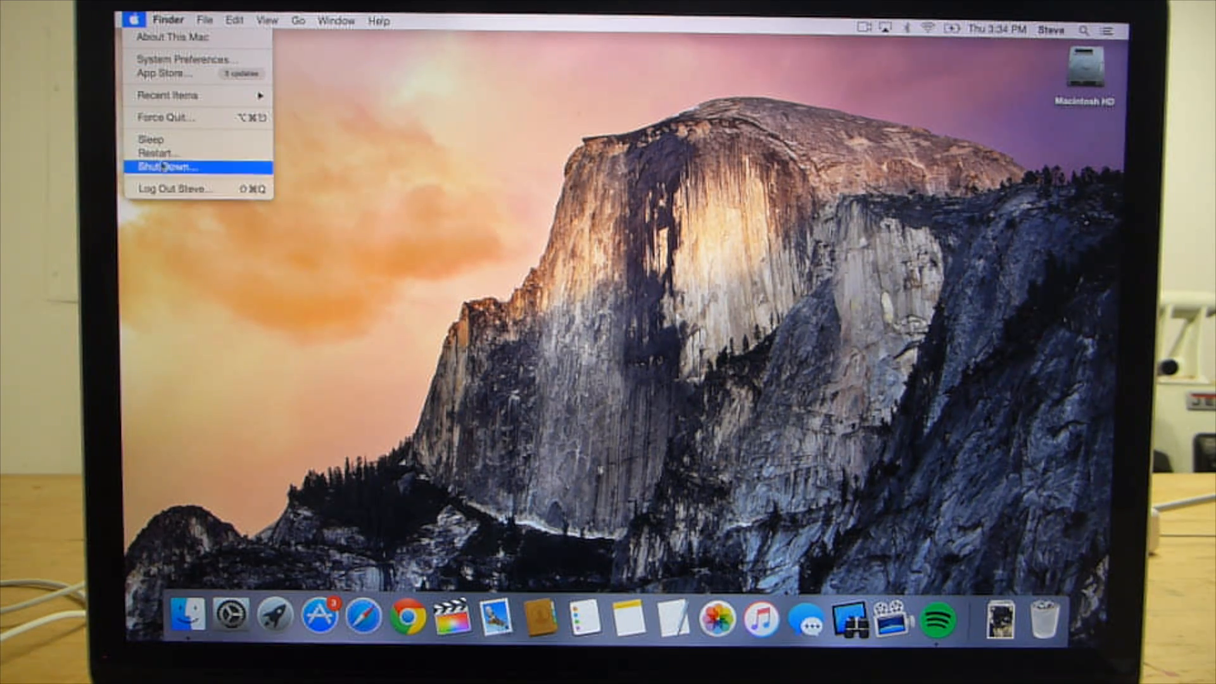
pyautogui.click(160, 153)
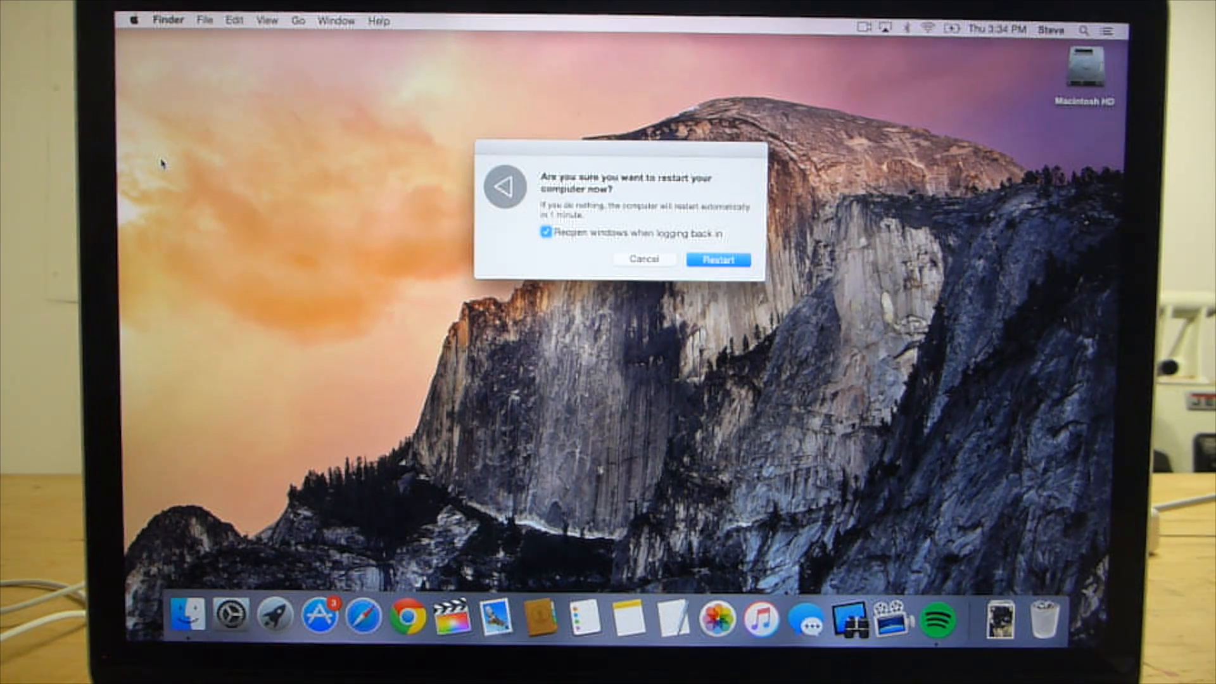
pyautogui.click(718, 258)
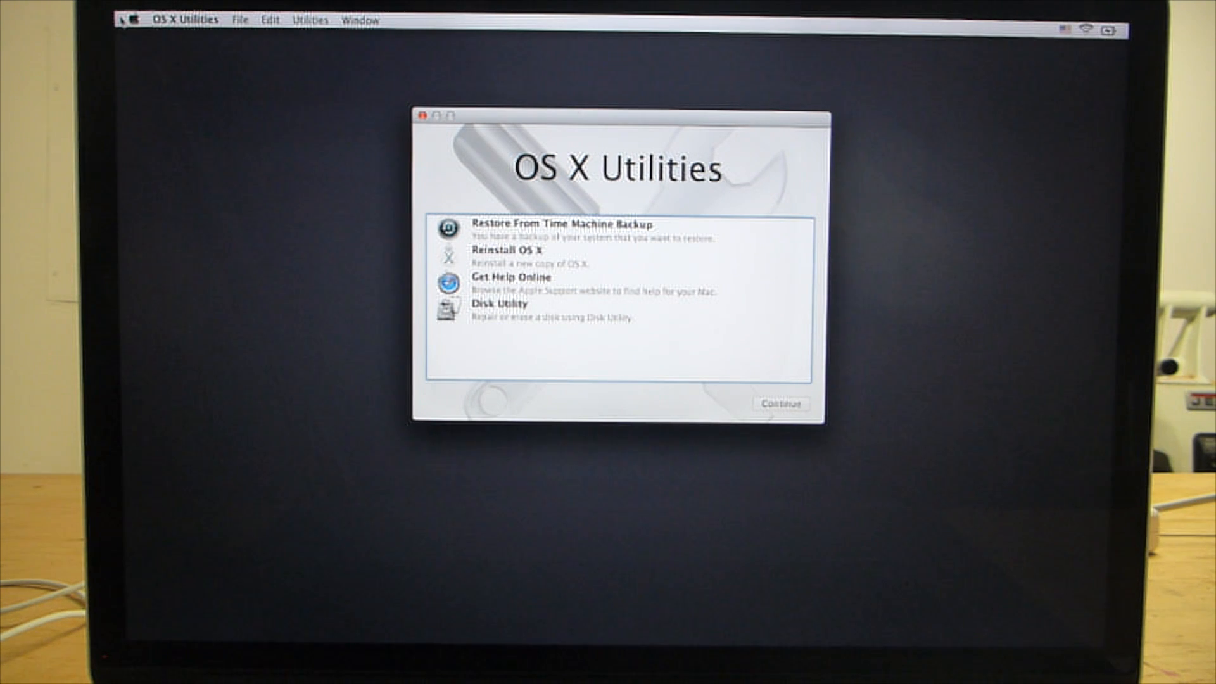
pyautogui.moveTo(320, 147)
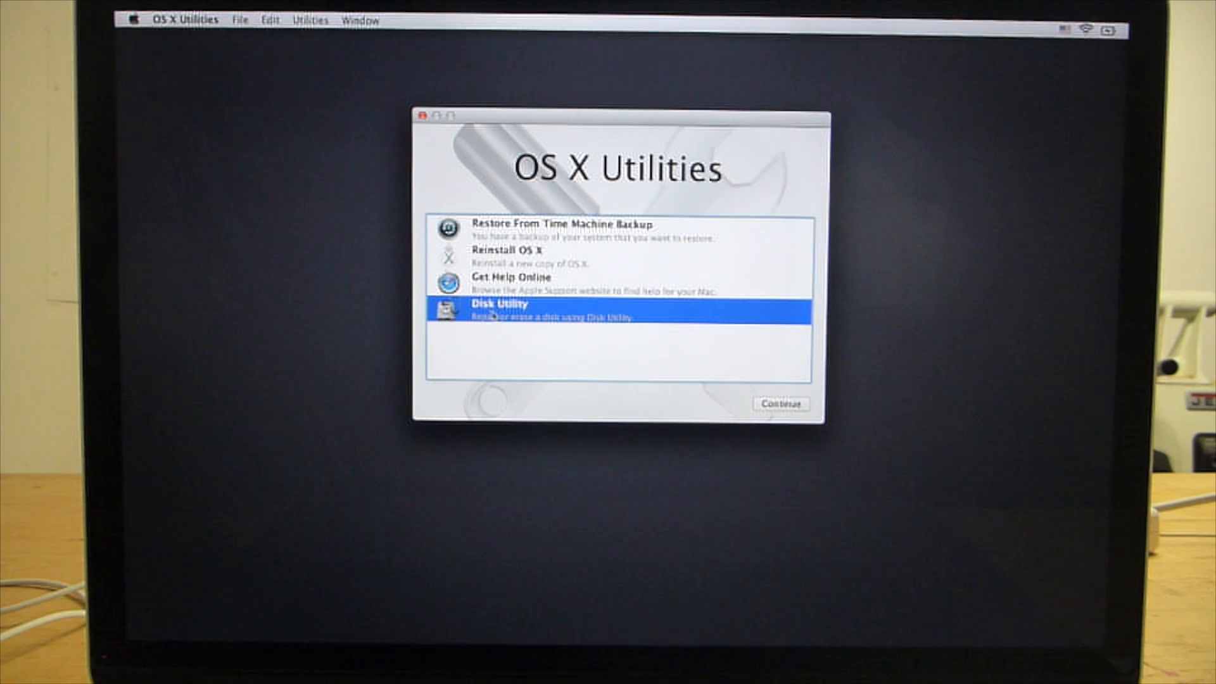
# - Erase the Macintosh HD volume in Disk Utility as Mac OS Extended (Journaled)
pyautogui.click(780, 404)
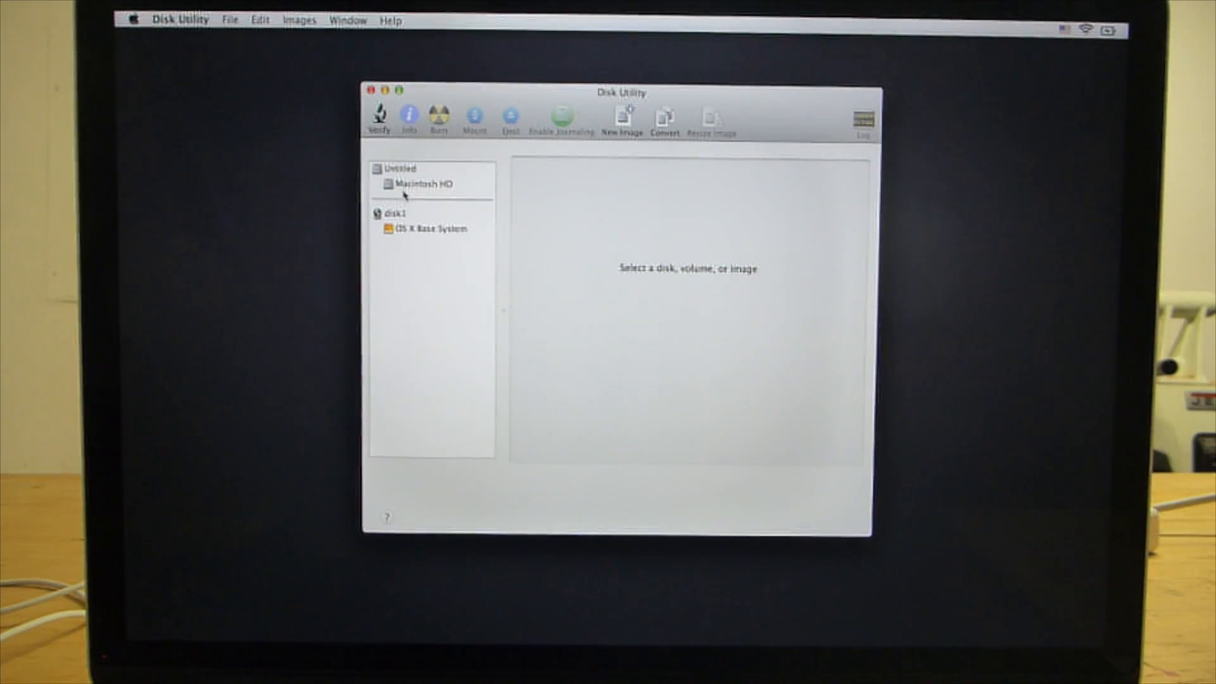
pyautogui.click(419, 182)
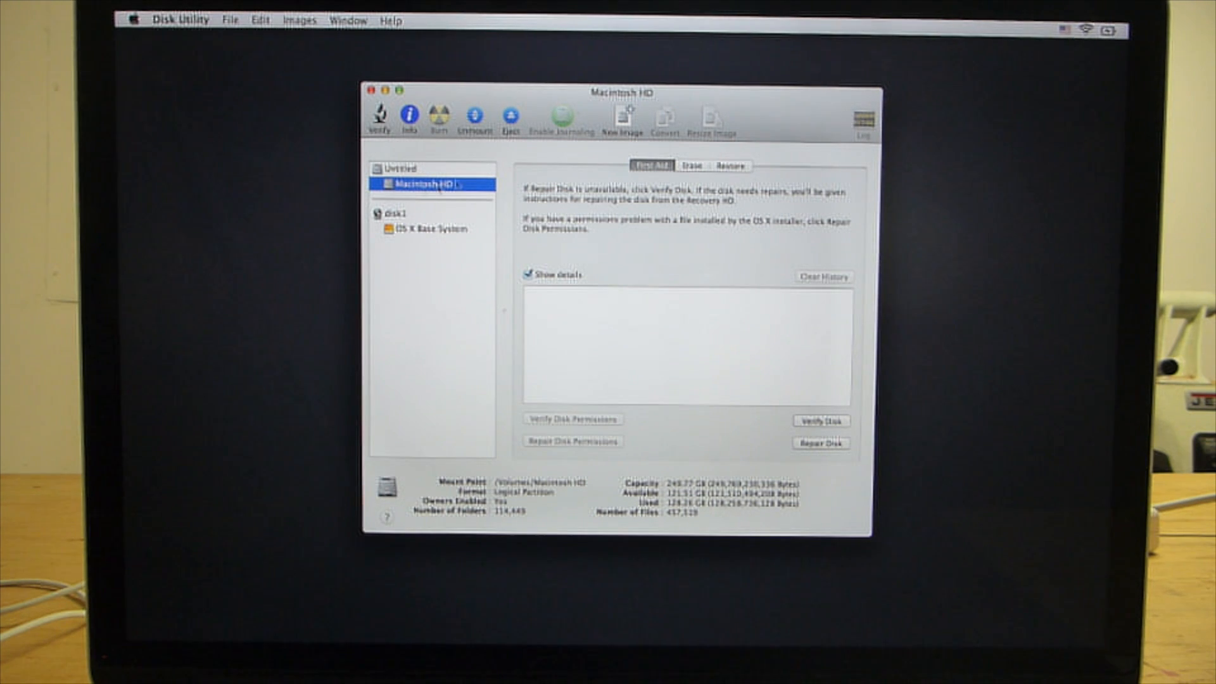
pyautogui.click(692, 165)
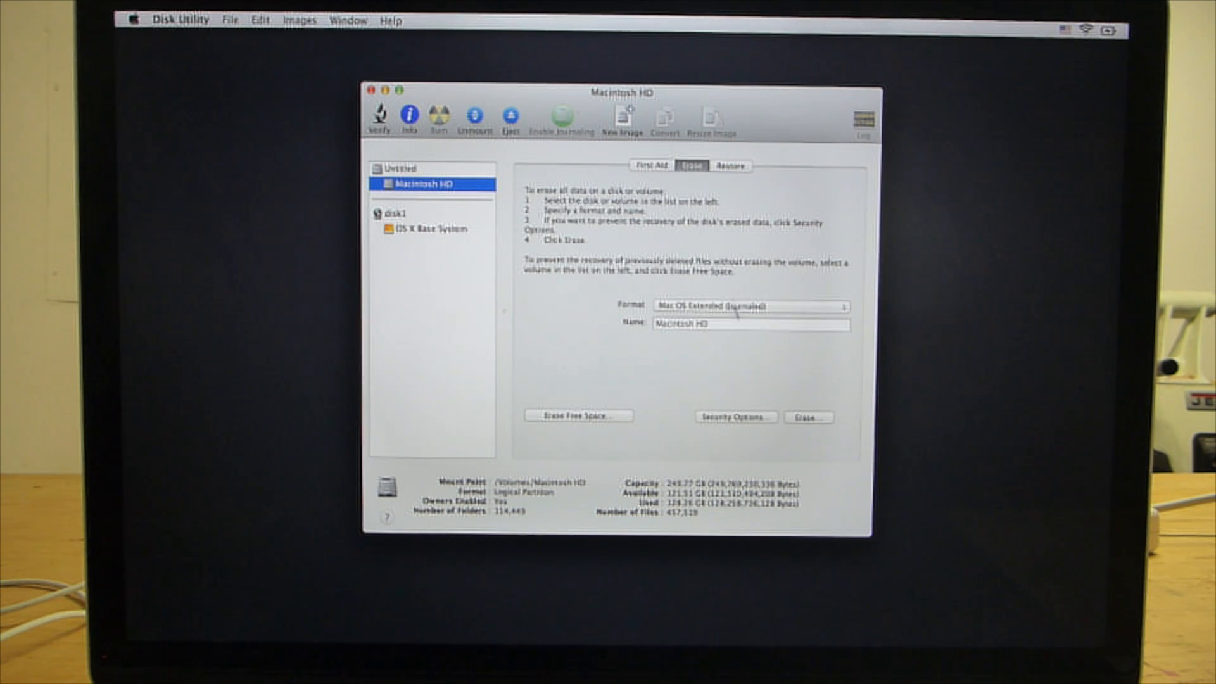
pyautogui.moveTo(812, 426)
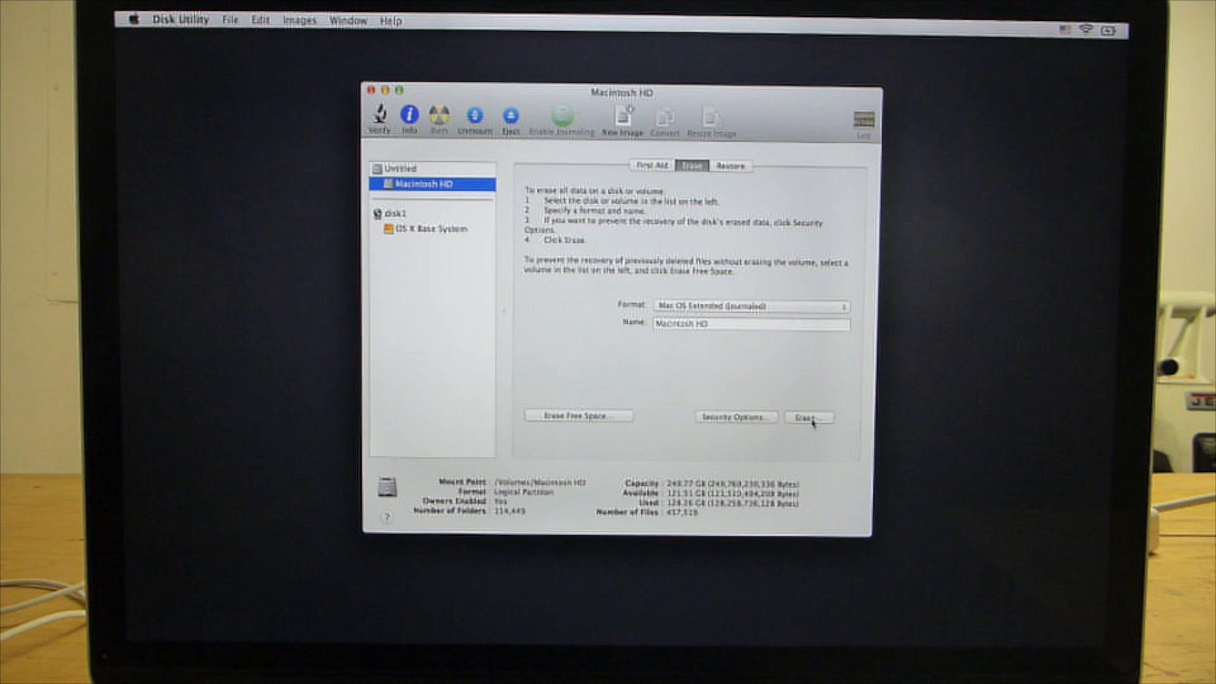
pyautogui.click(807, 416)
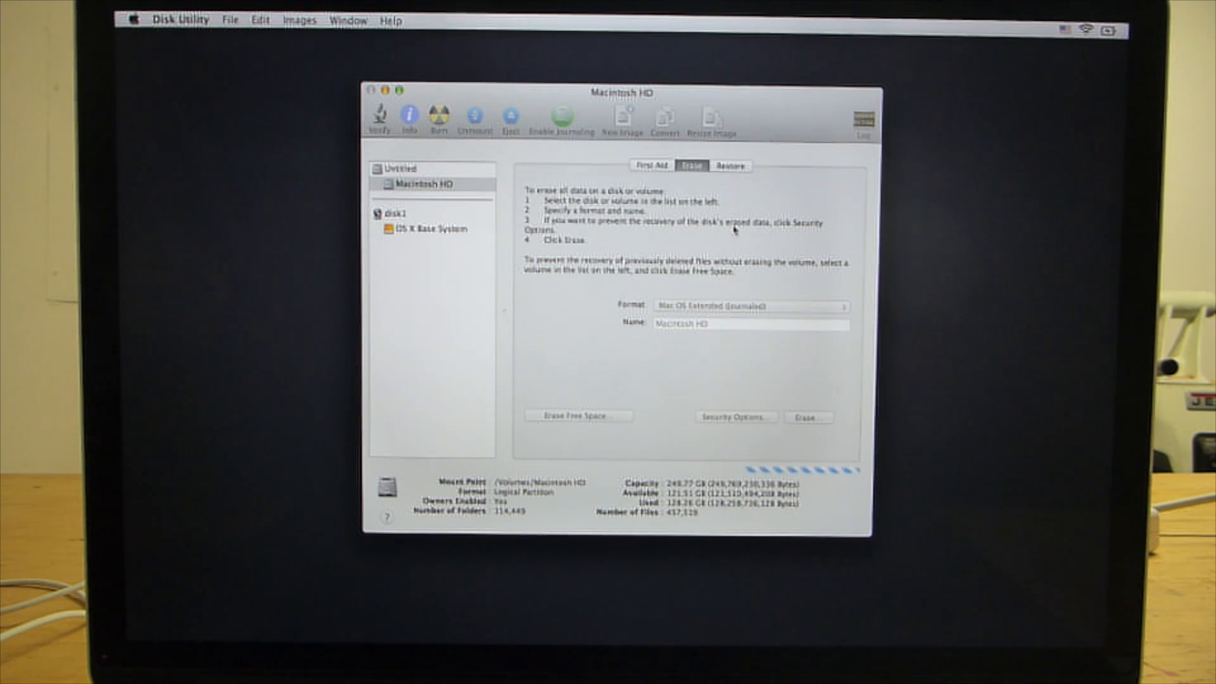
pyautogui.click(808, 417)
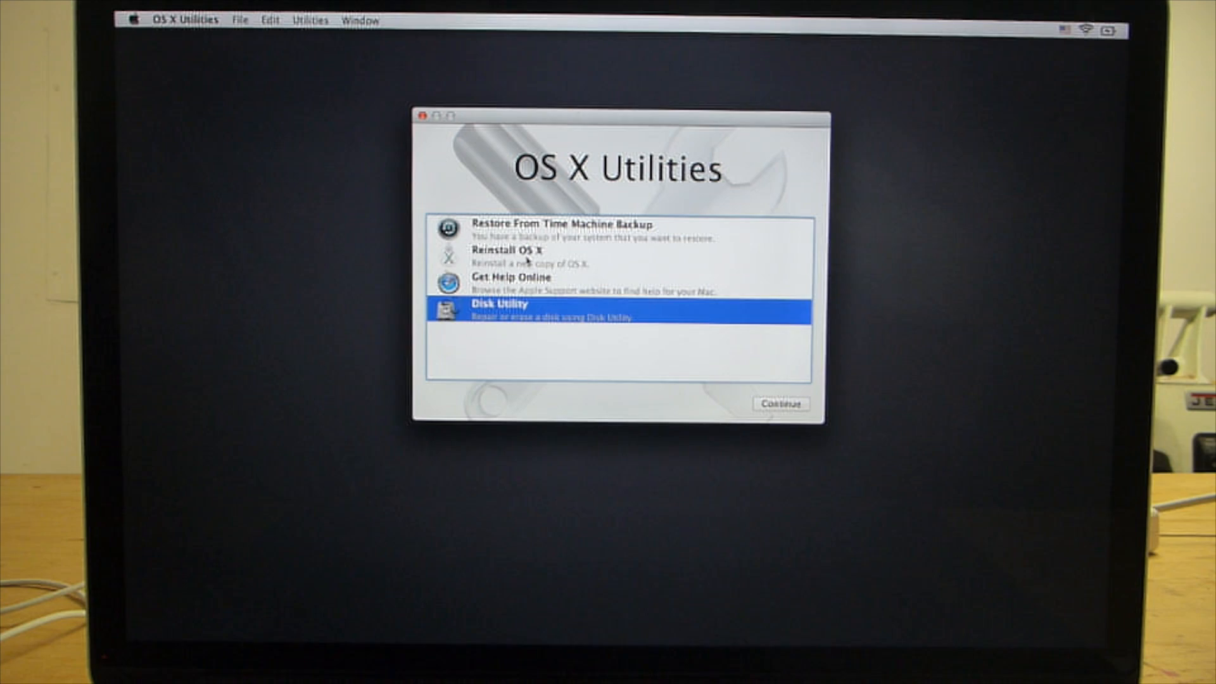
# - Choose Reinstall OS X and continue through the Mavericks eligibility check
pyautogui.click(512, 254)
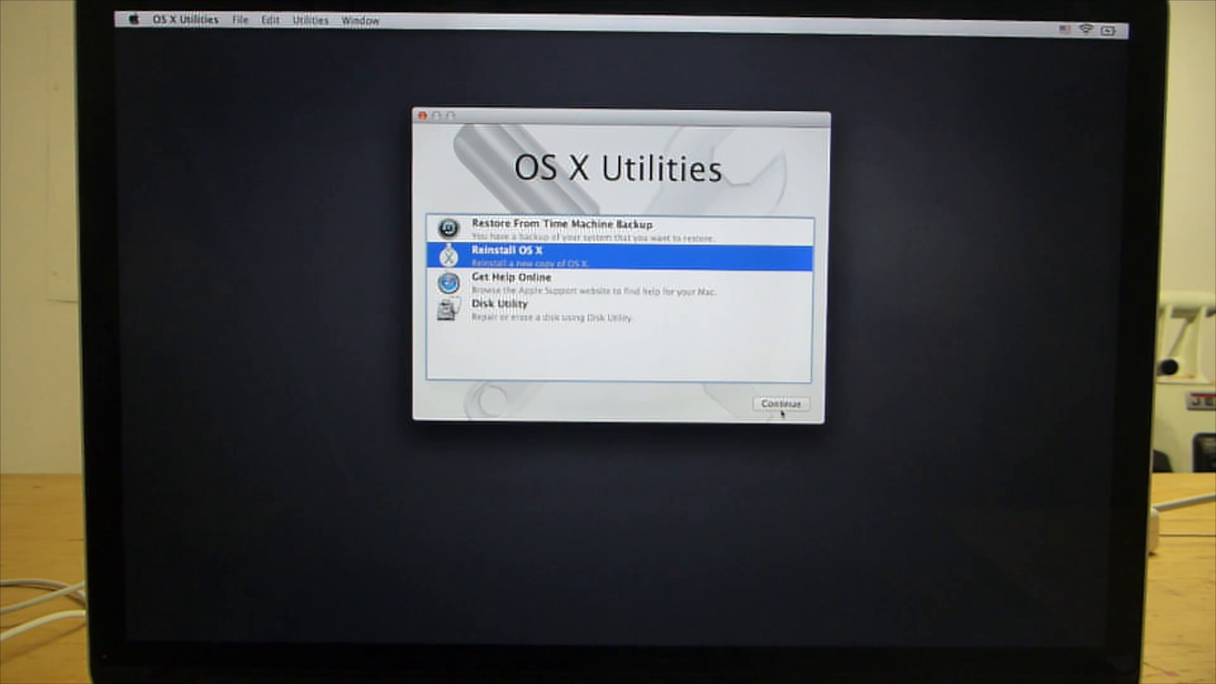
pyautogui.click(780, 403)
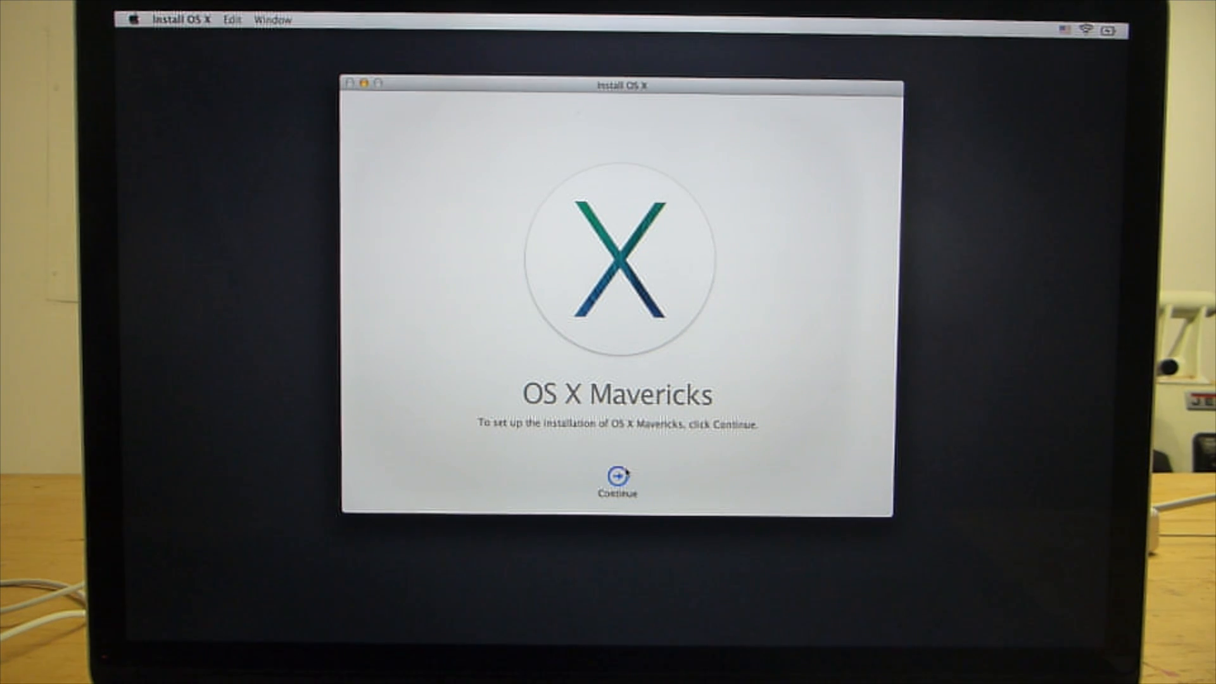
pyautogui.click(616, 475)
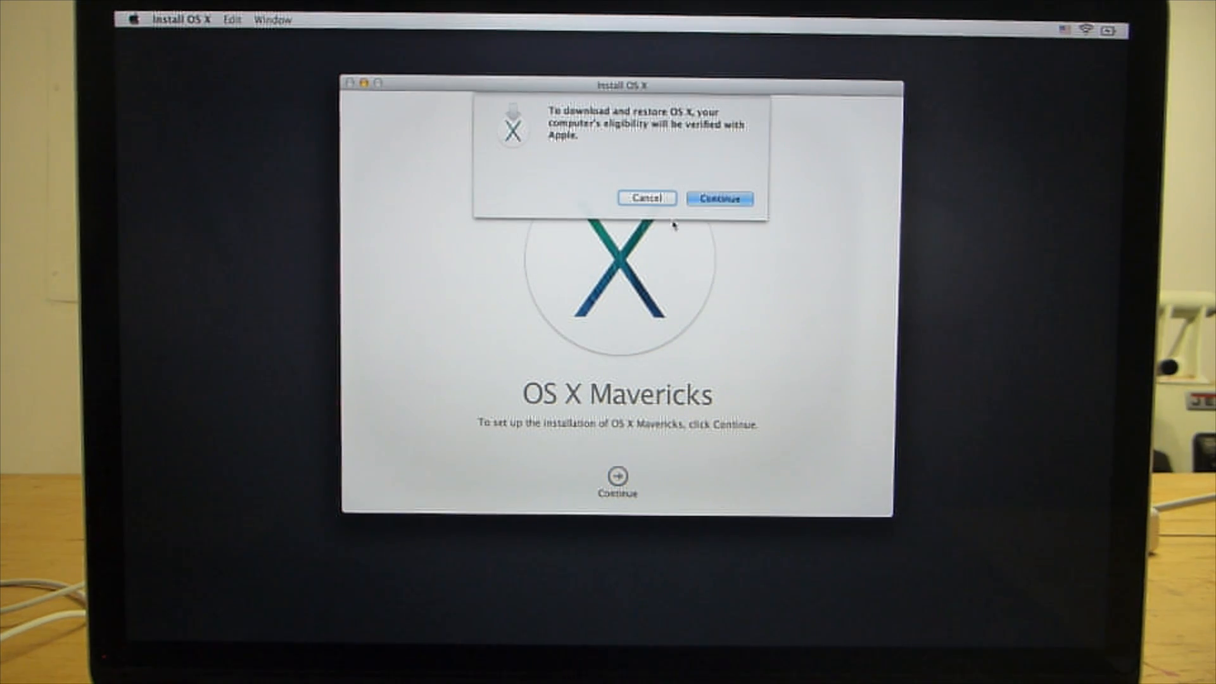
pyautogui.click(717, 199)
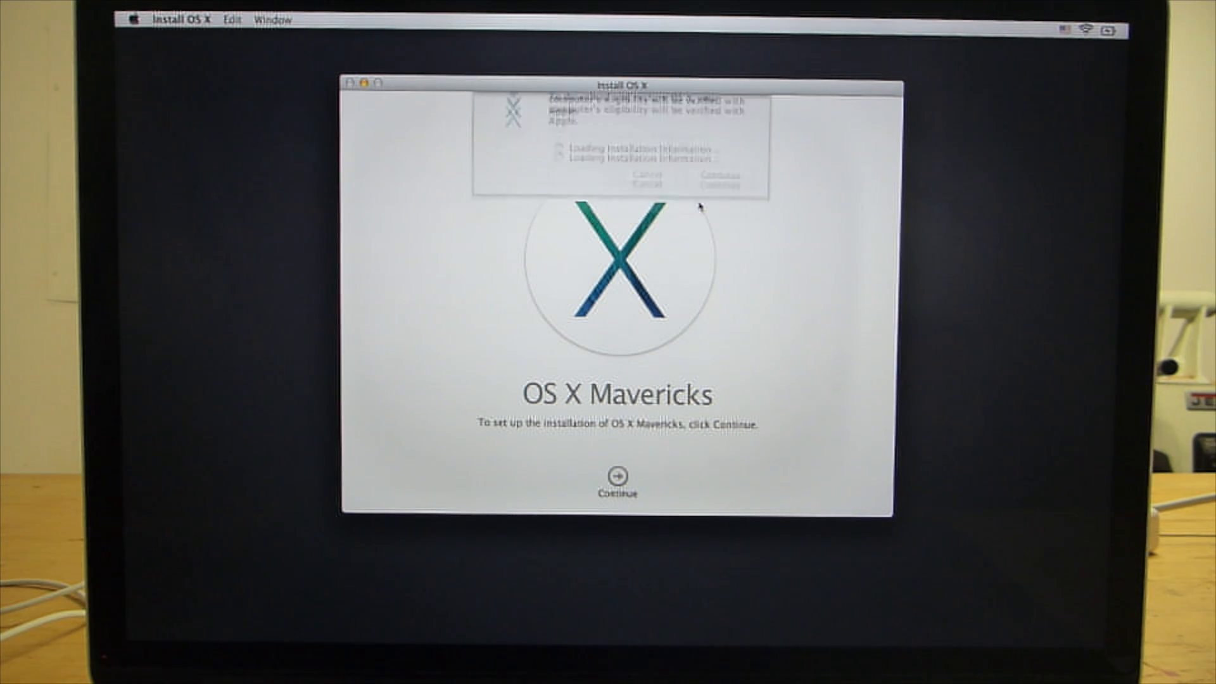
pyautogui.click(615, 474)
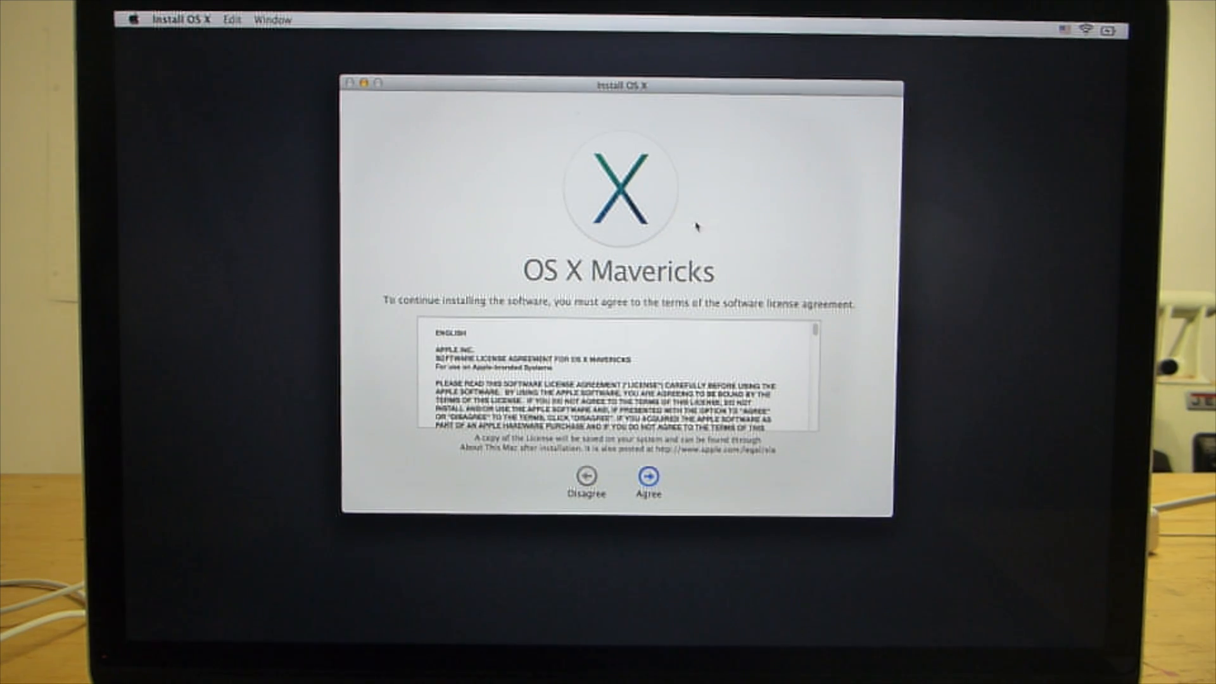
# - Agree to the software license and start installing OS X on Macintosh HD
pyautogui.click(647, 472)
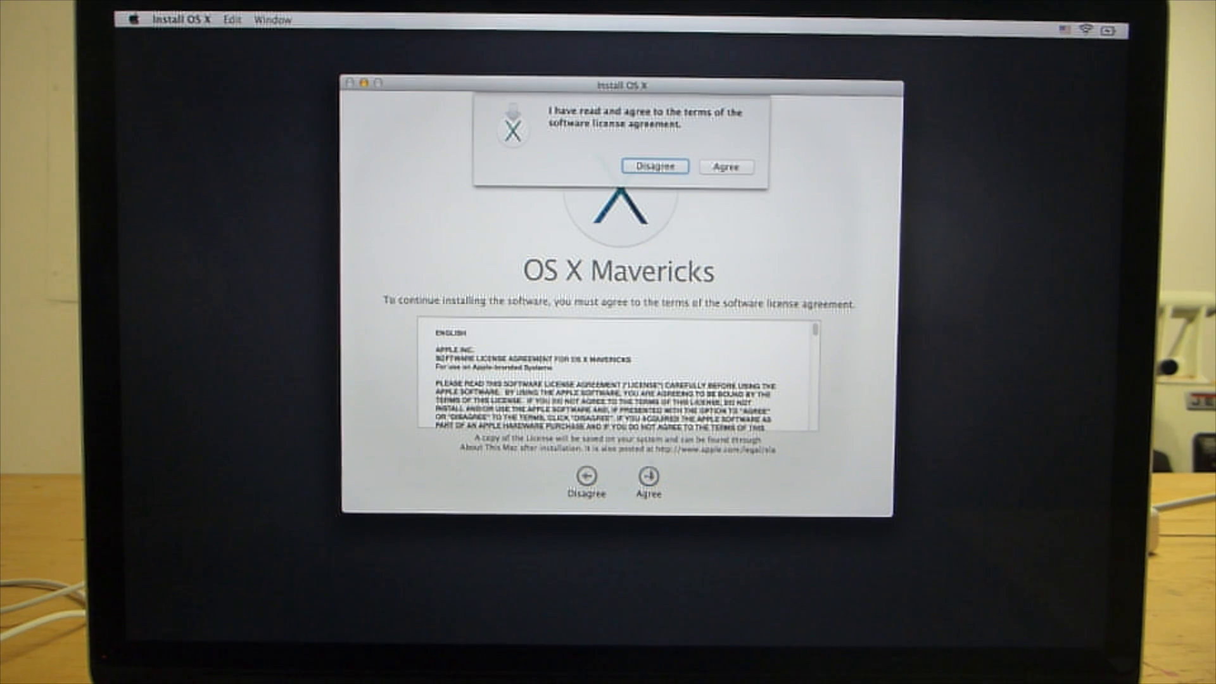
pyautogui.click(723, 166)
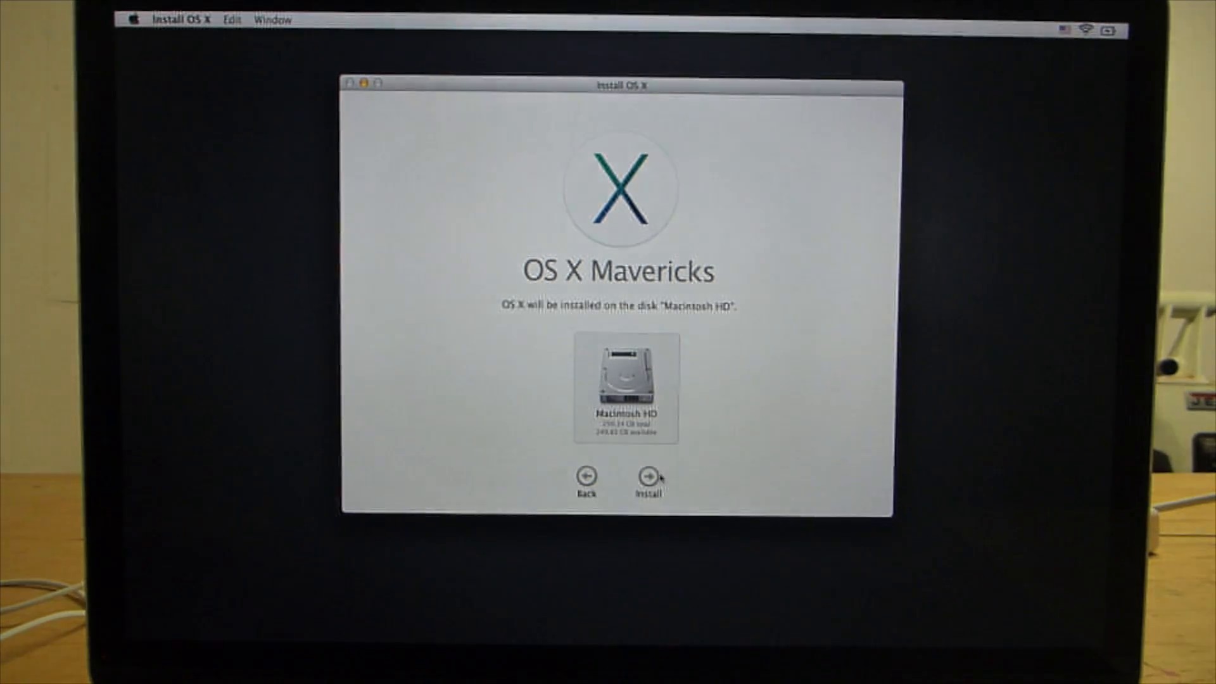
pyautogui.click(647, 474)
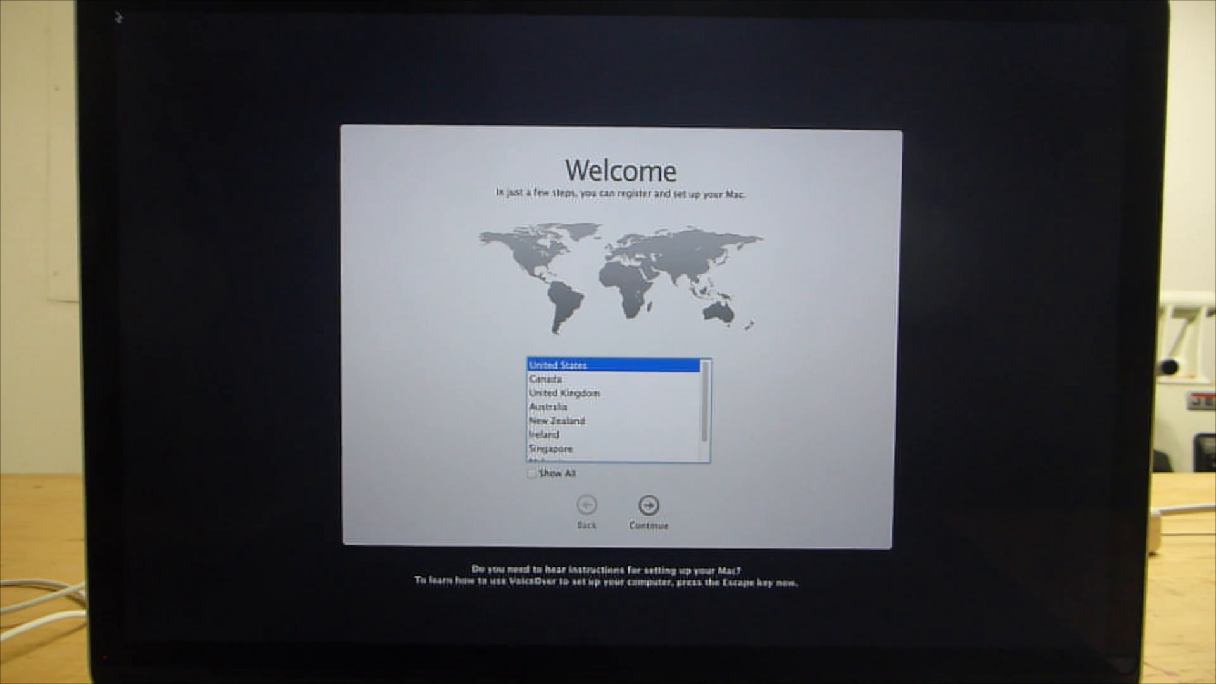
# - Keep United States and U.S. keyboard, skip Apple ID, and create the 'test' computer account
pyautogui.click(648, 504)
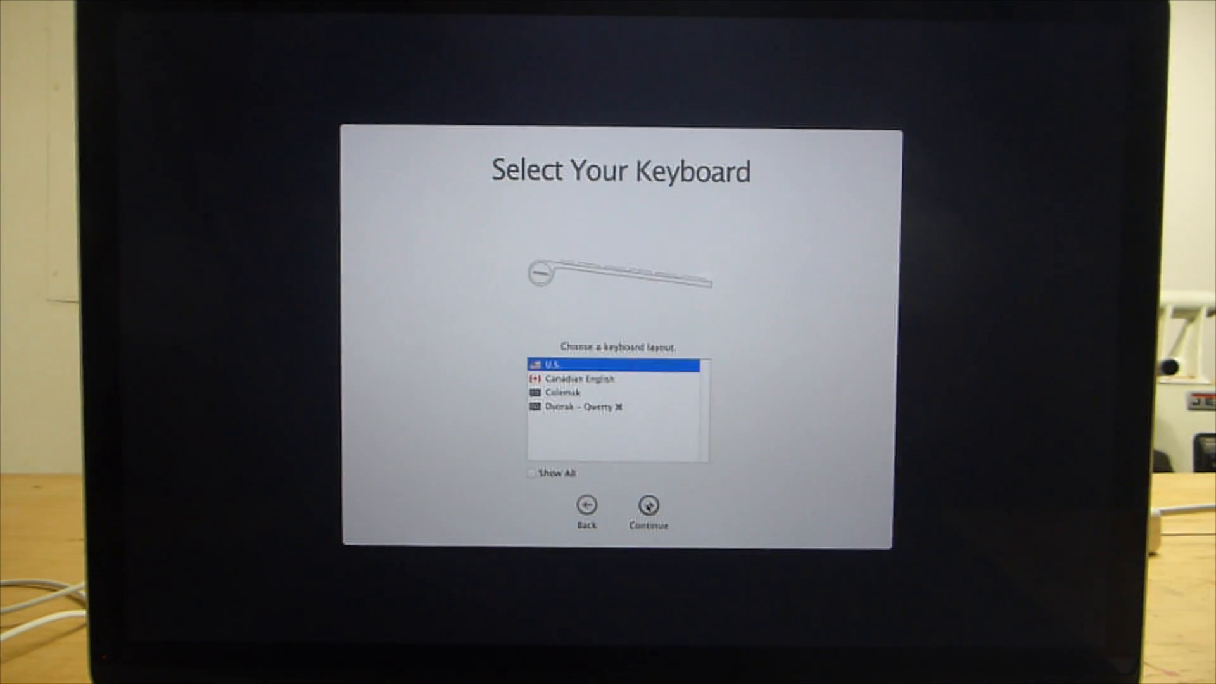
pyautogui.click(648, 503)
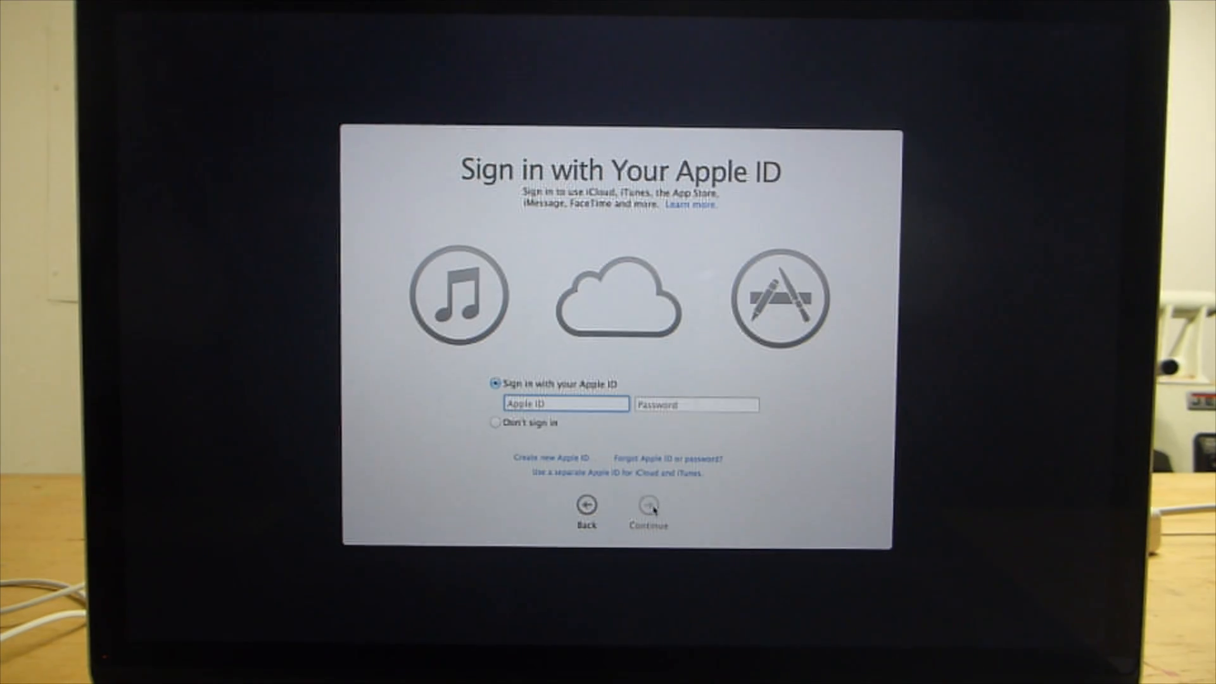
pyautogui.click(647, 505)
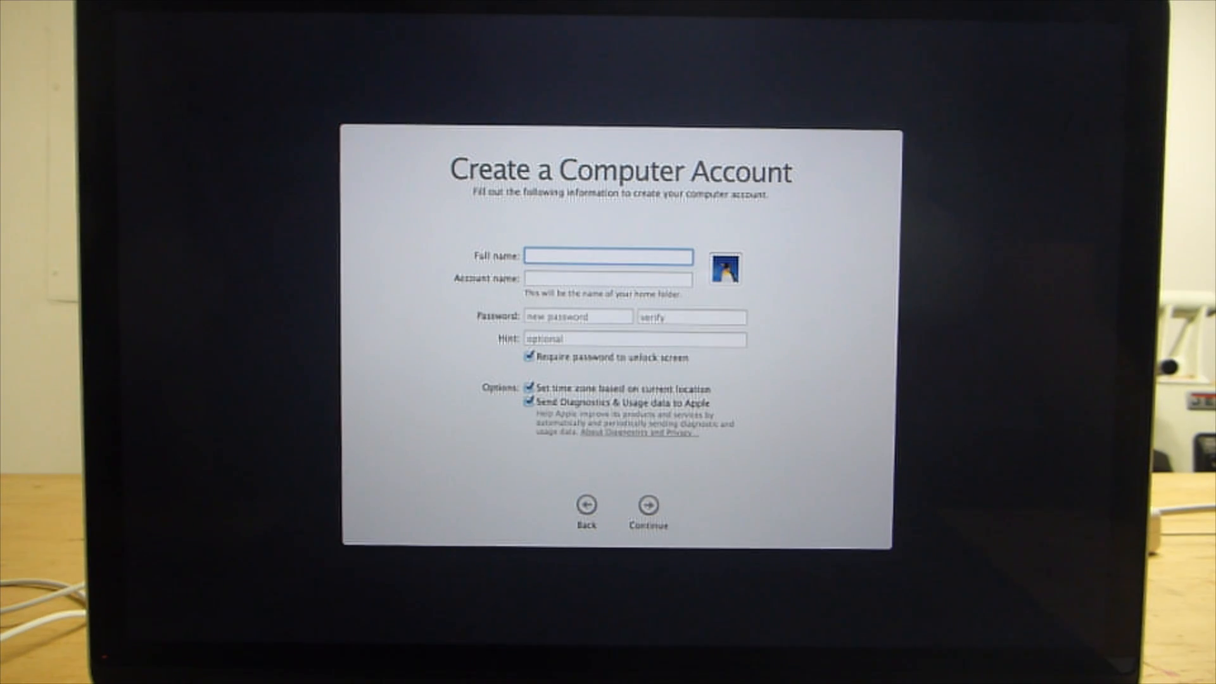
pyautogui.write('test')
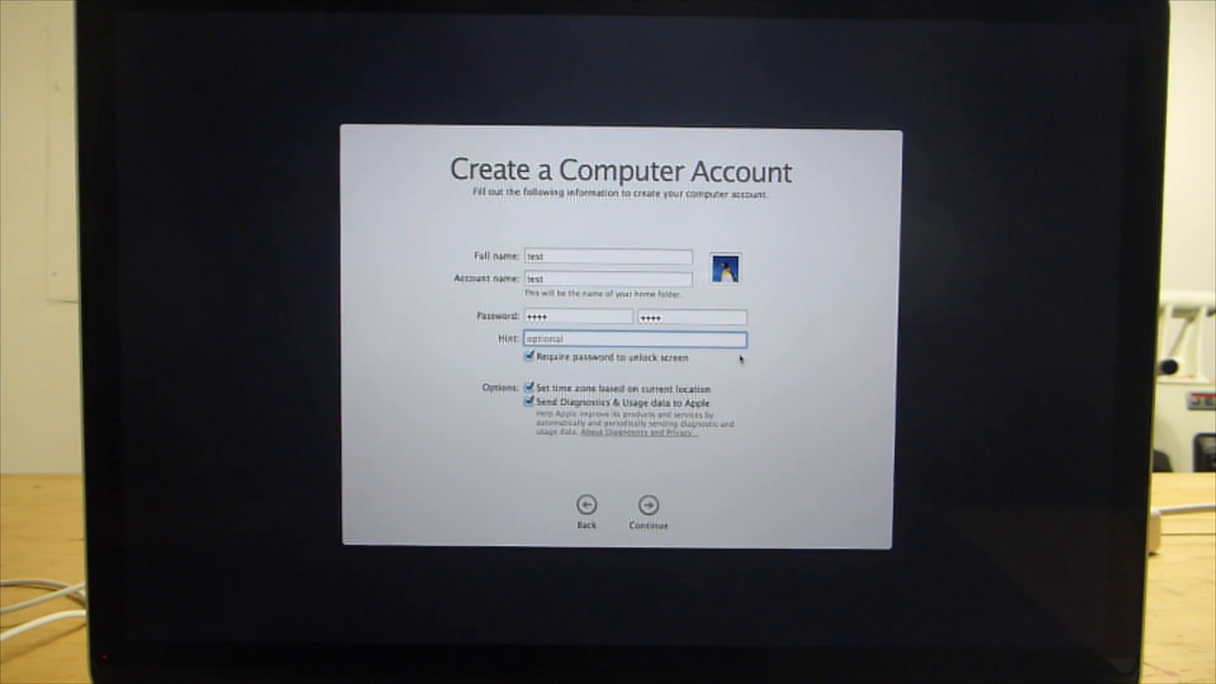
pyautogui.click(648, 502)
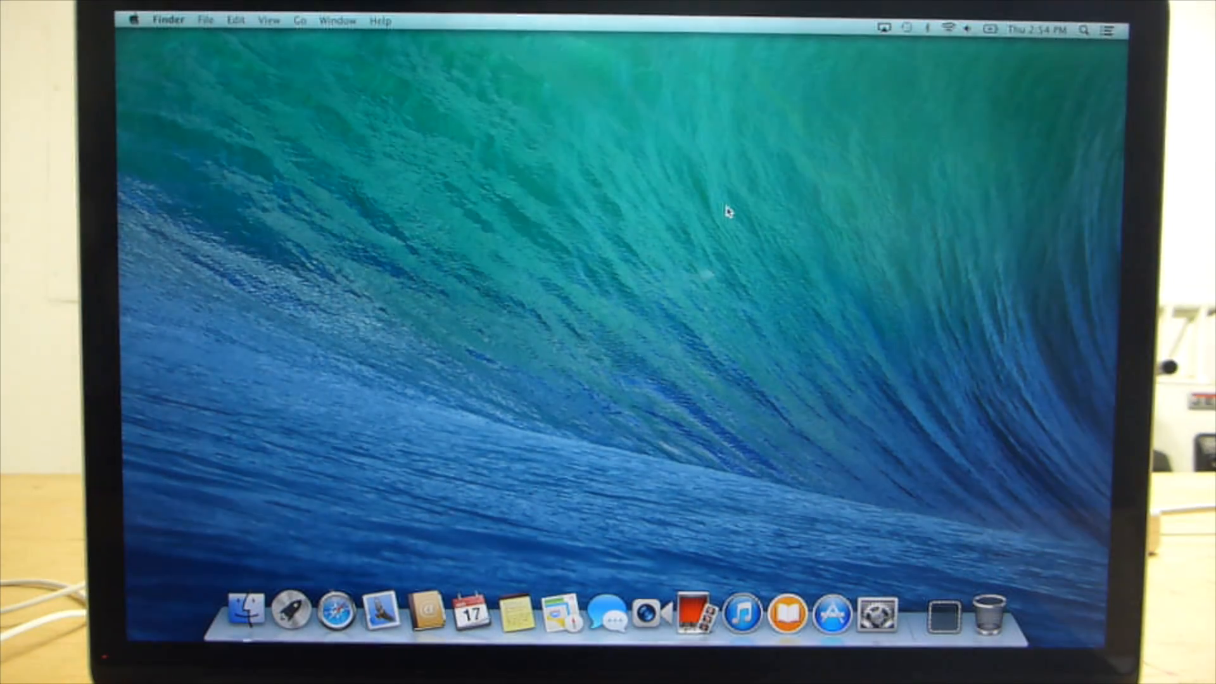